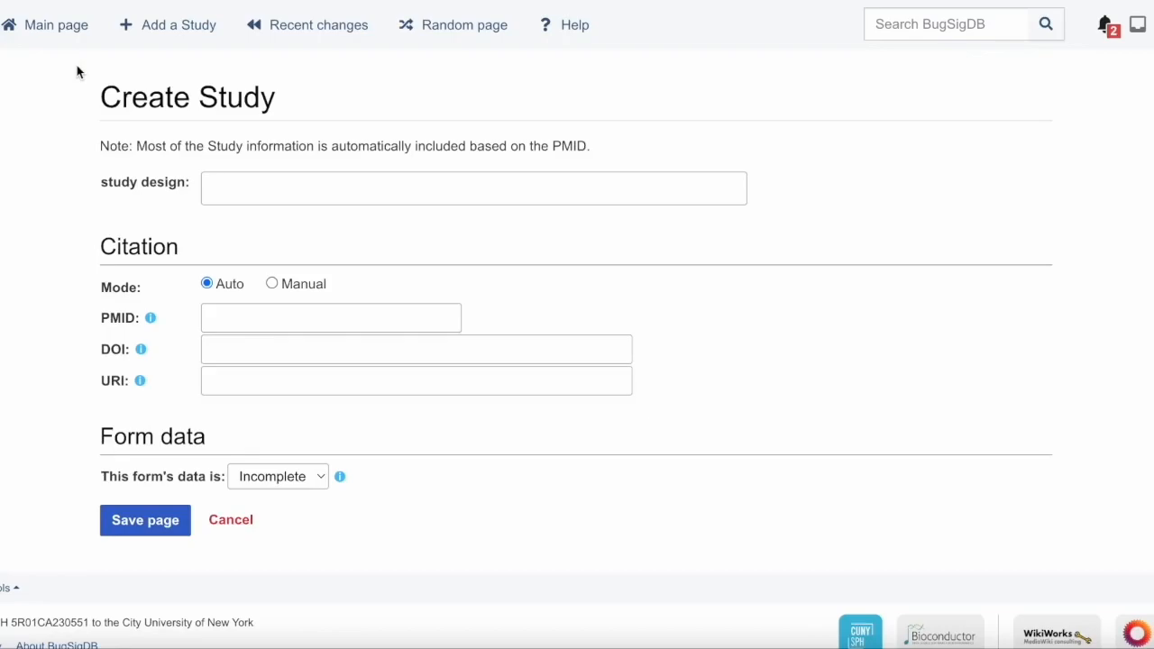
pyautogui.moveTo(162, 27)
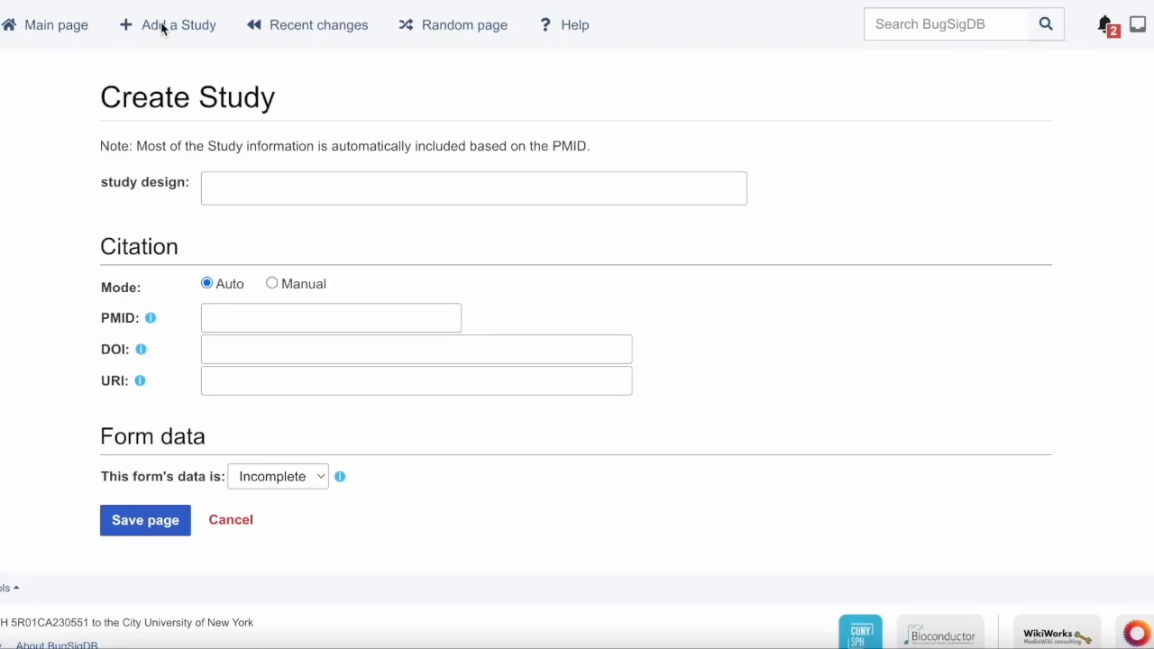
pyautogui.moveTo(81, 63)
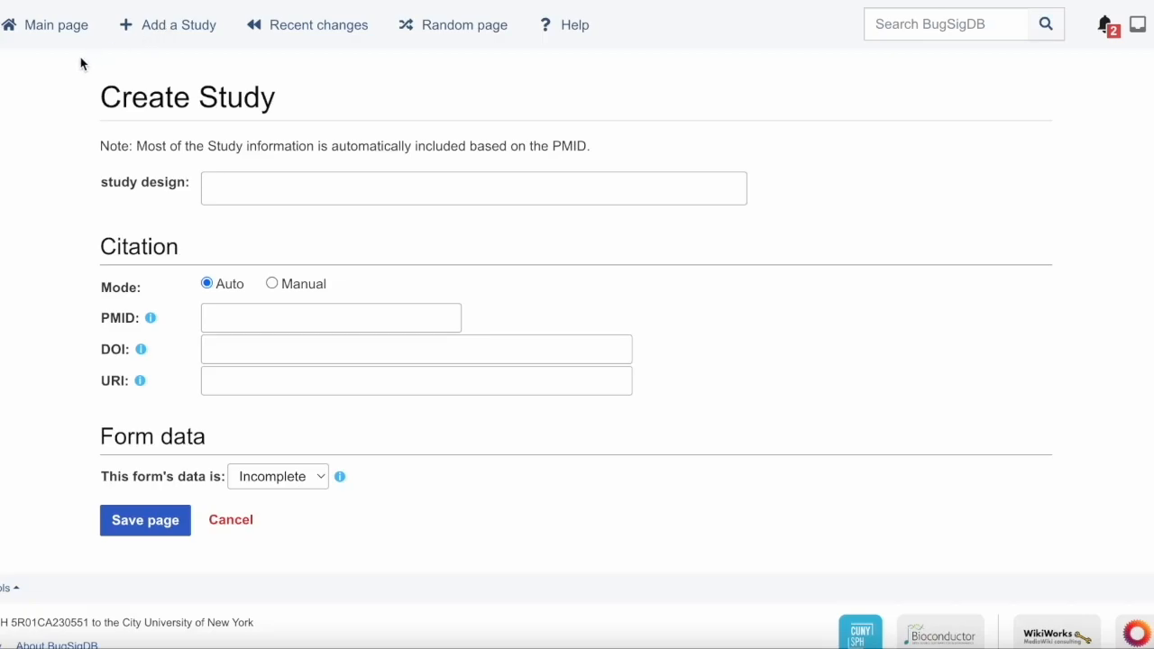
pyautogui.moveTo(231, 195)
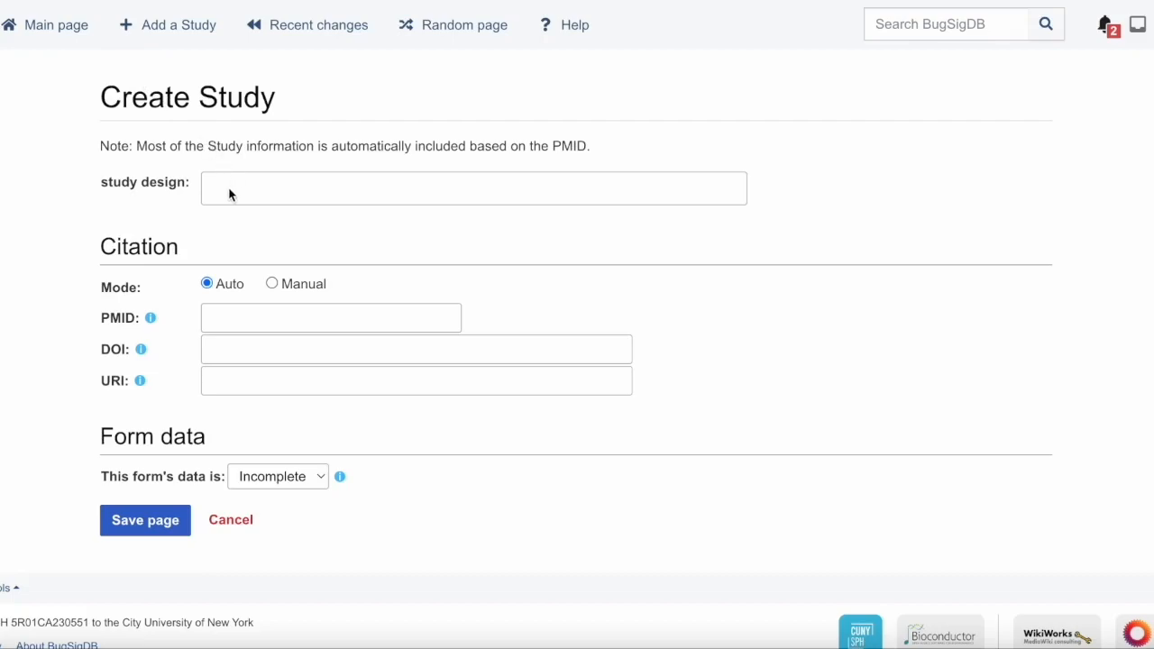
pyautogui.click(472, 188)
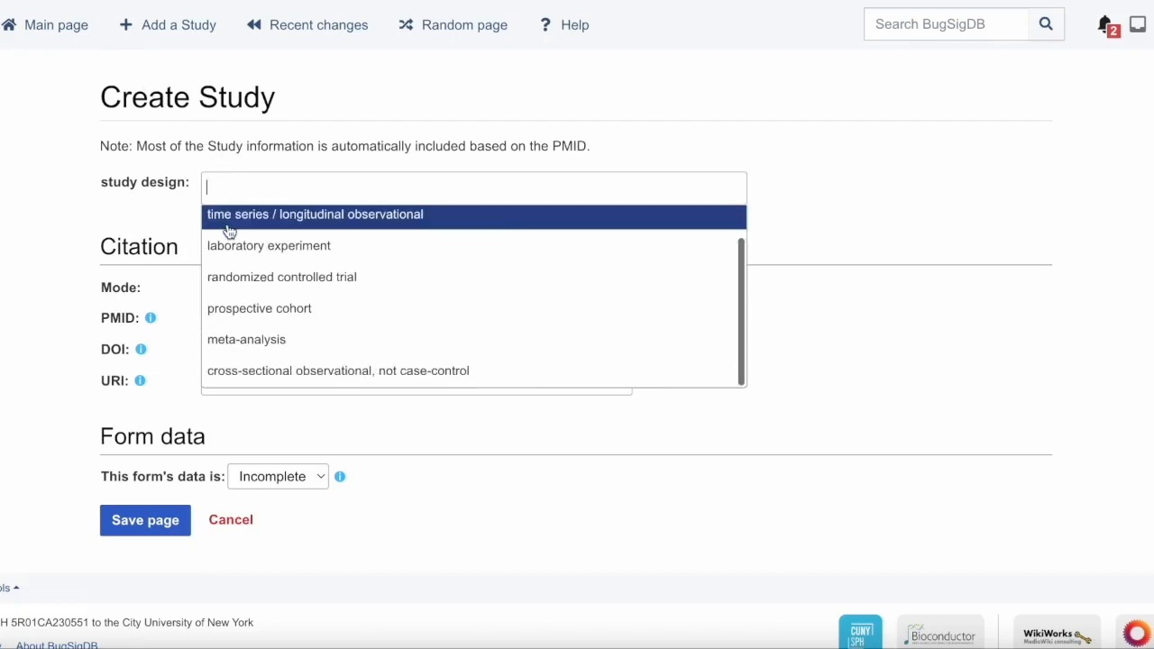
pyautogui.moveTo(234, 260)
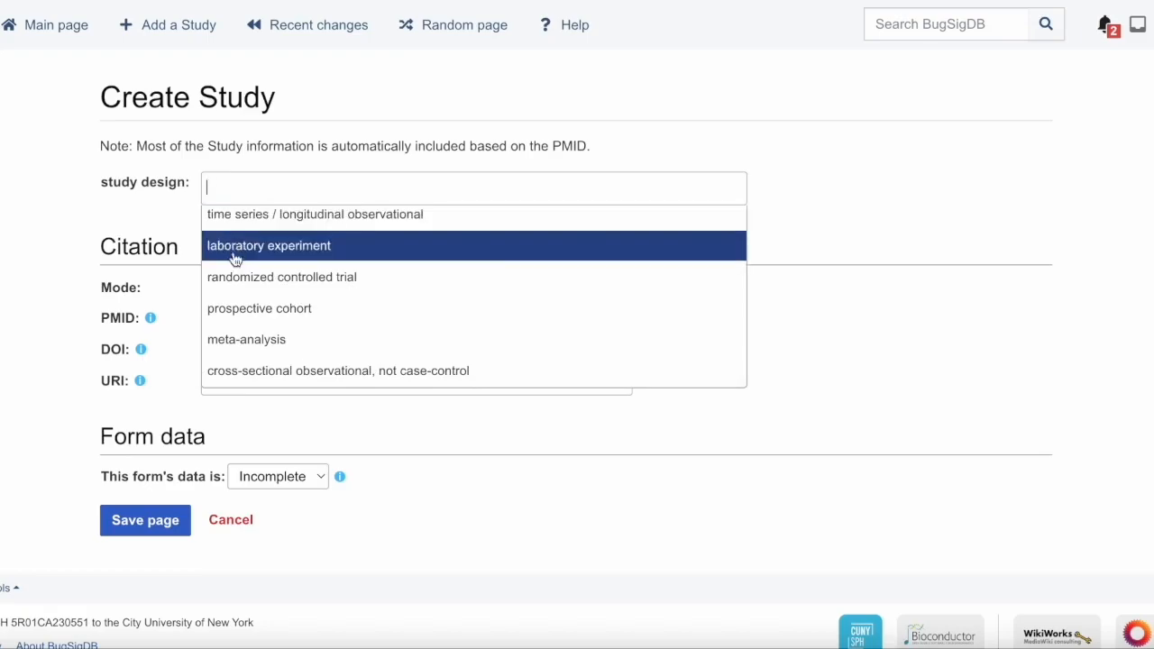
pyautogui.click(339, 371)
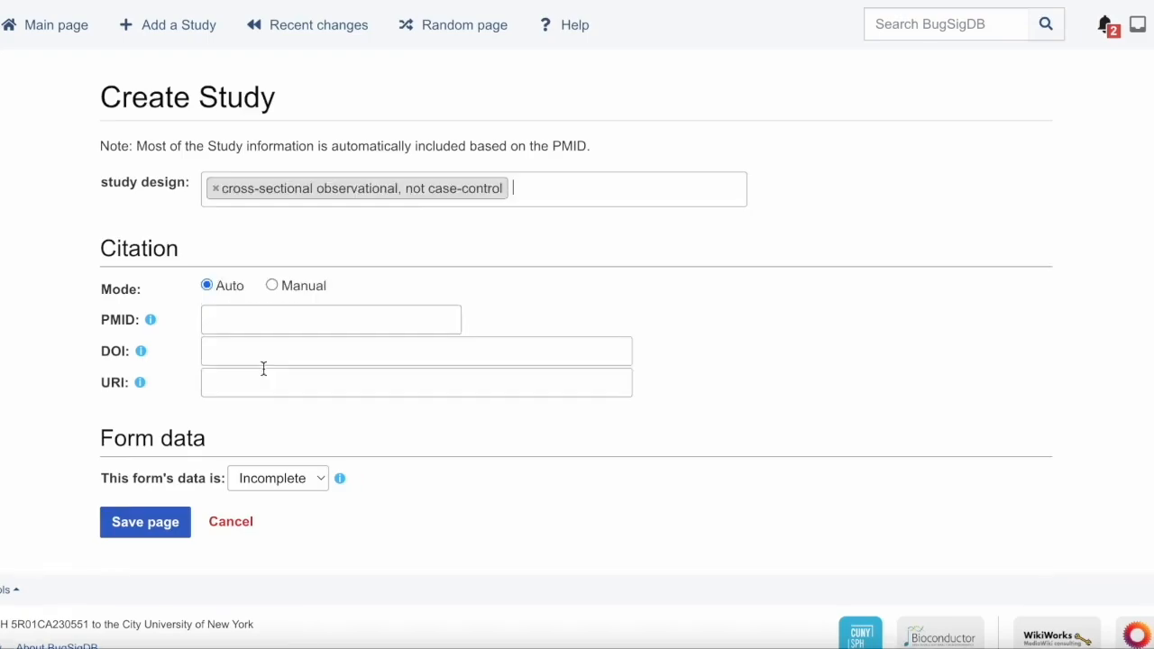
pyautogui.moveTo(119, 227)
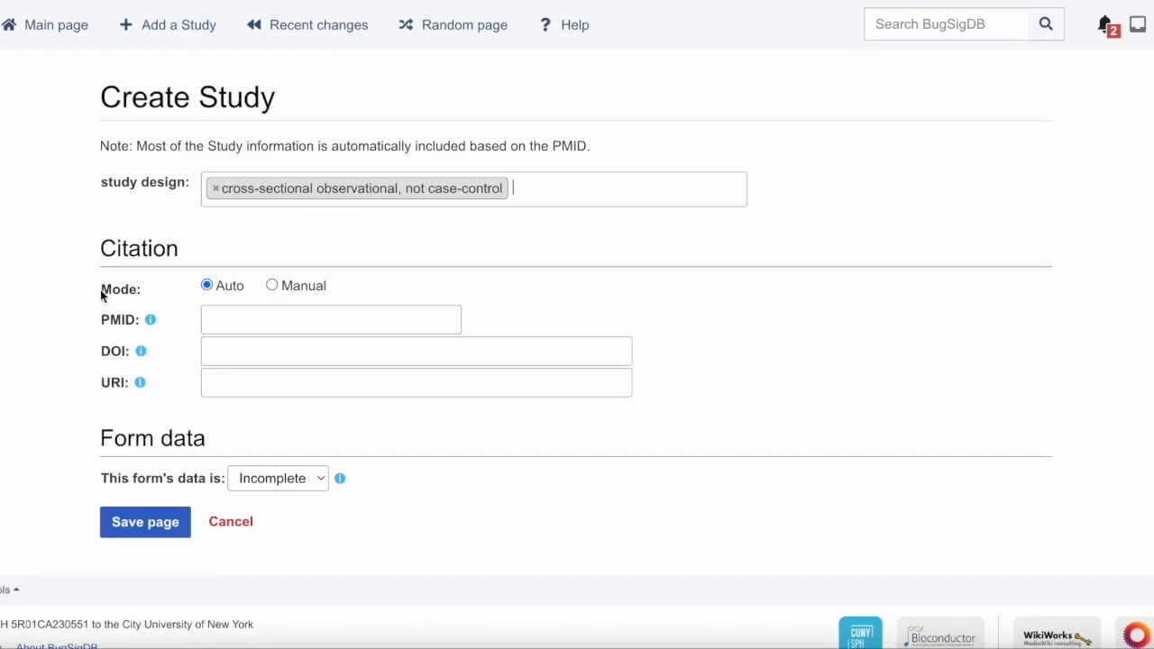
pyautogui.moveTo(86, 231)
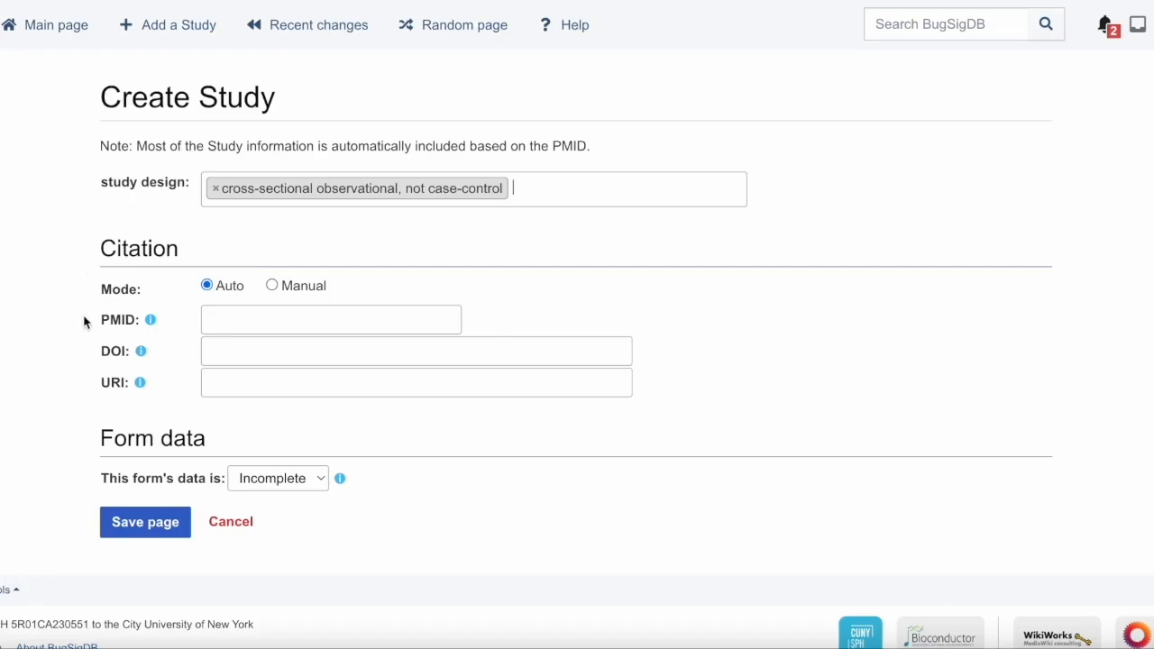
pyautogui.click(414, 350)
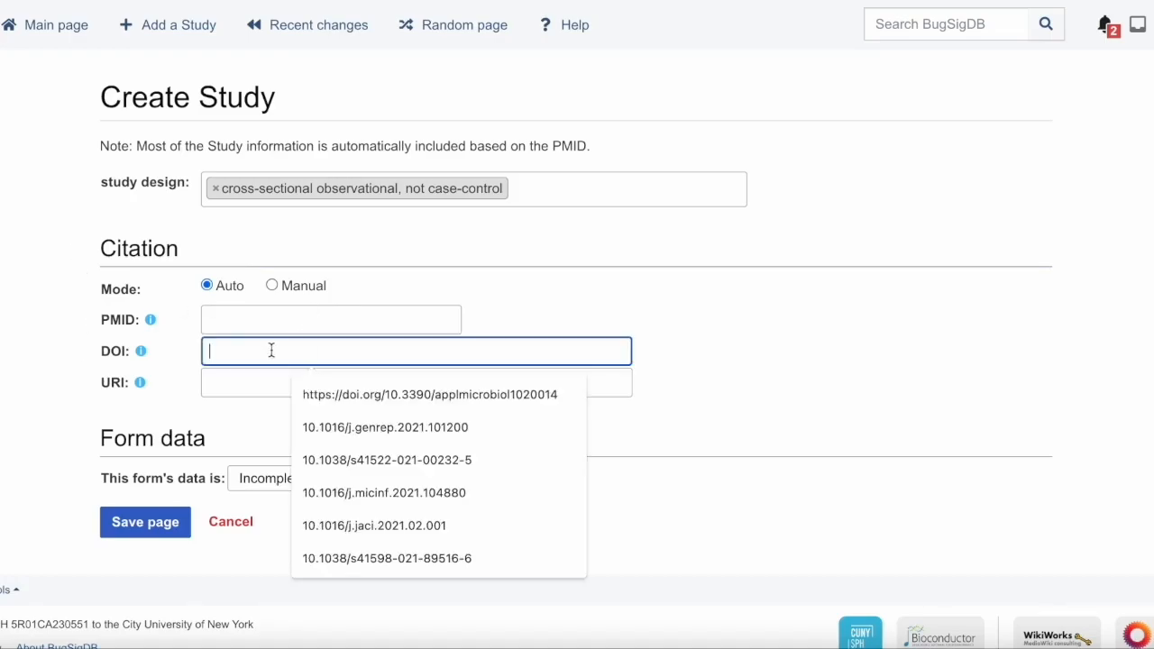
pyautogui.write('https://doi.org/10.1007/s40618-019-1010-9')
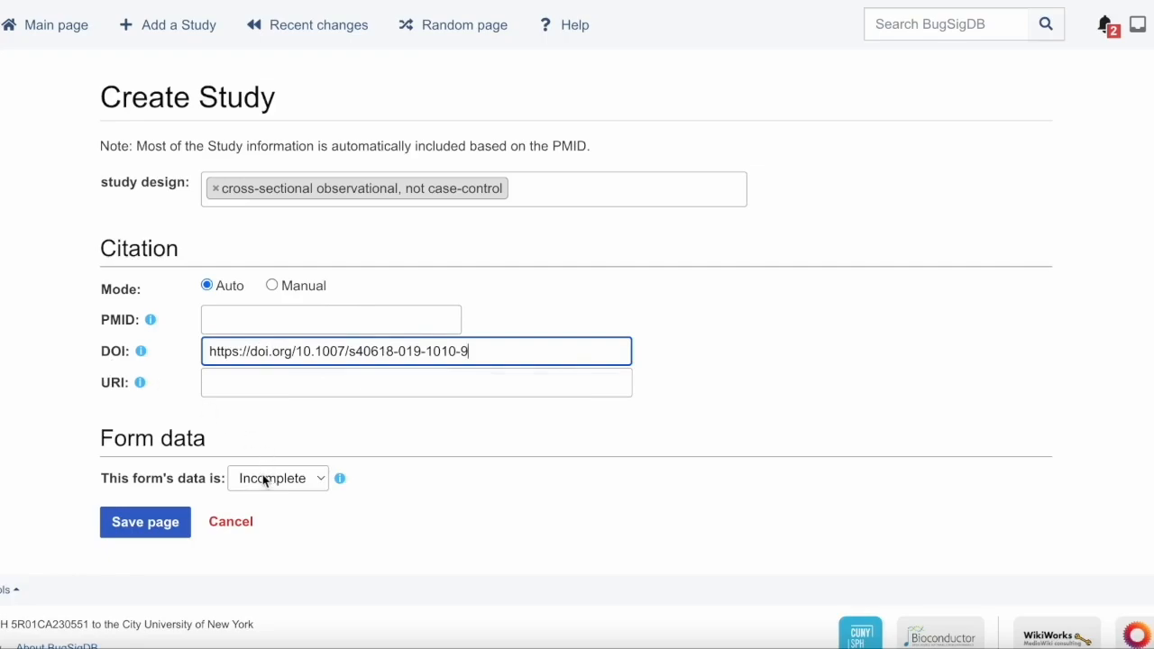
pyautogui.click(278, 478)
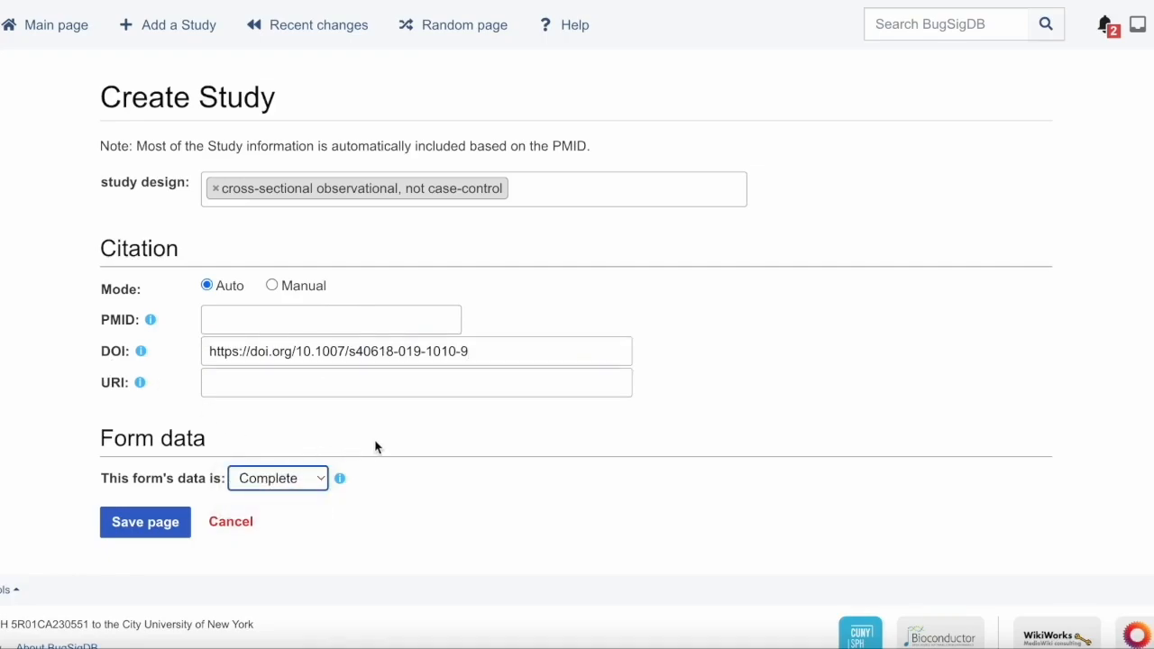
pyautogui.moveTo(144, 523)
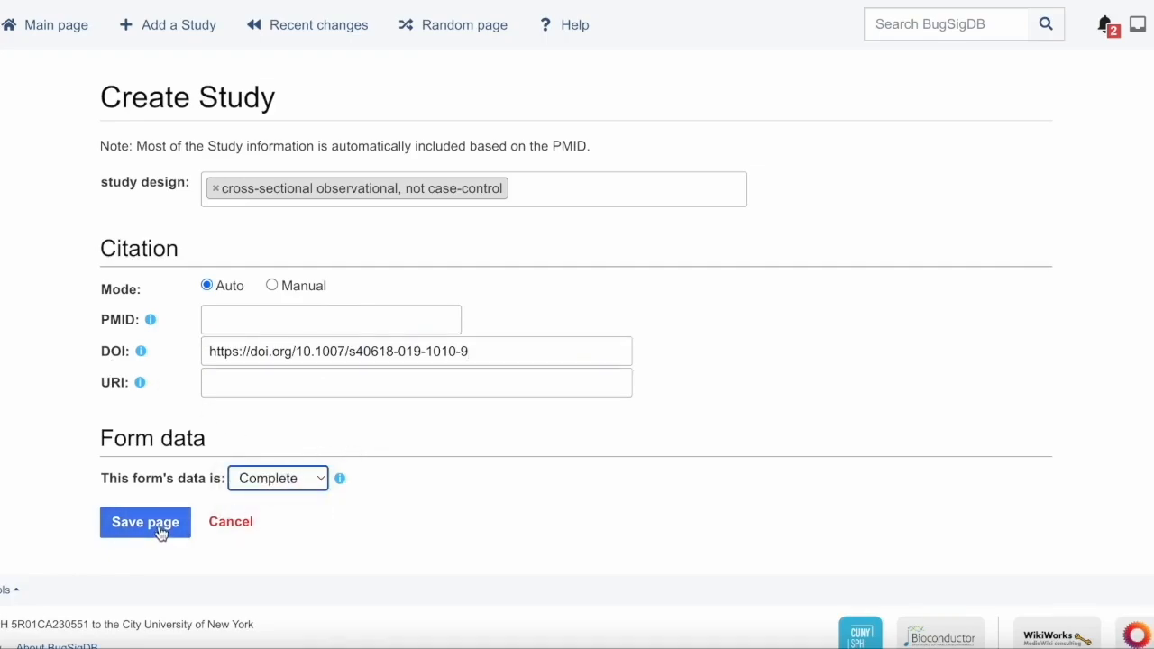
pyautogui.moveTo(145, 523)
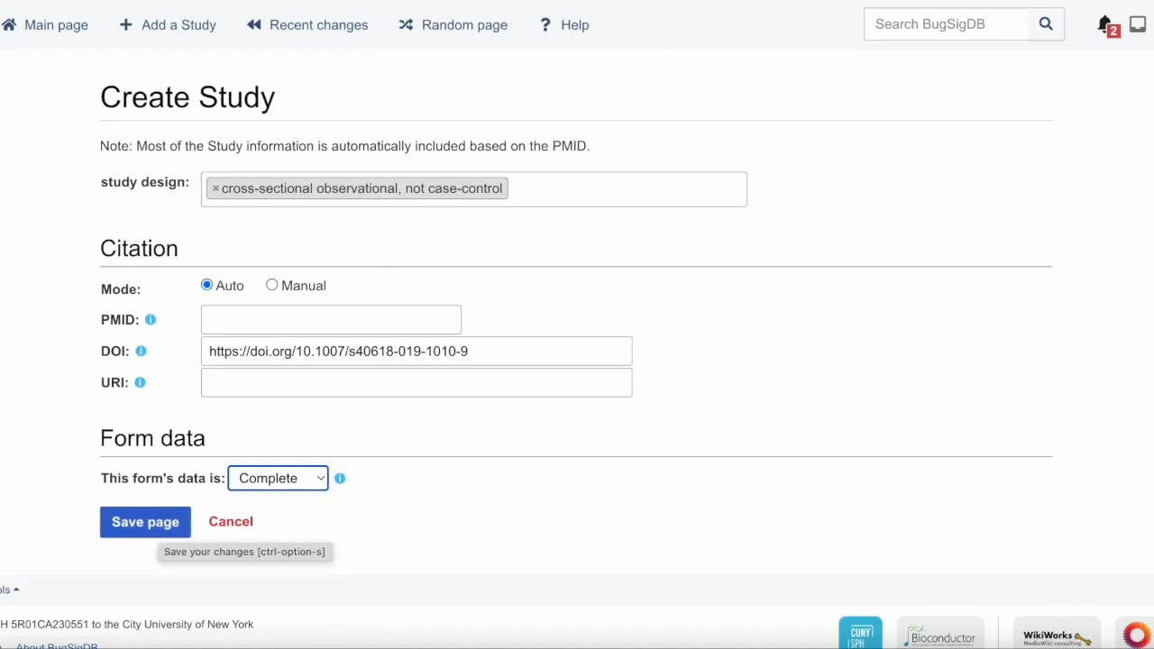
# - Save the study page so the Graves' orbitopathy article appears with auto-filled citation details
pyautogui.click(144, 521)
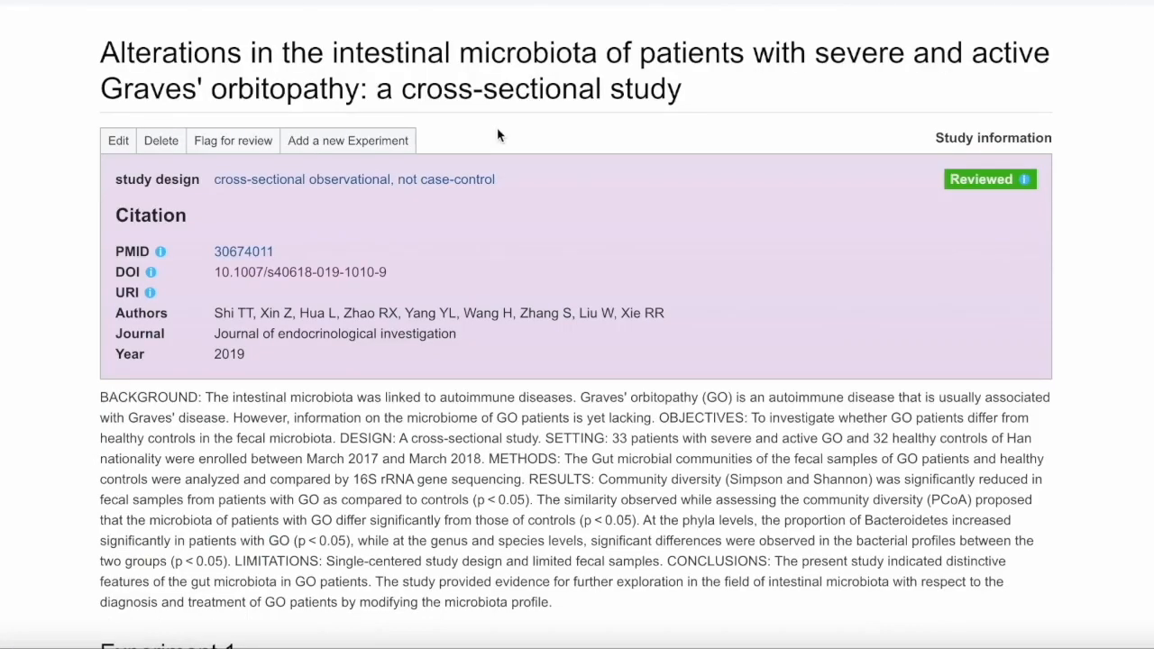
pyautogui.moveTo(238, 224)
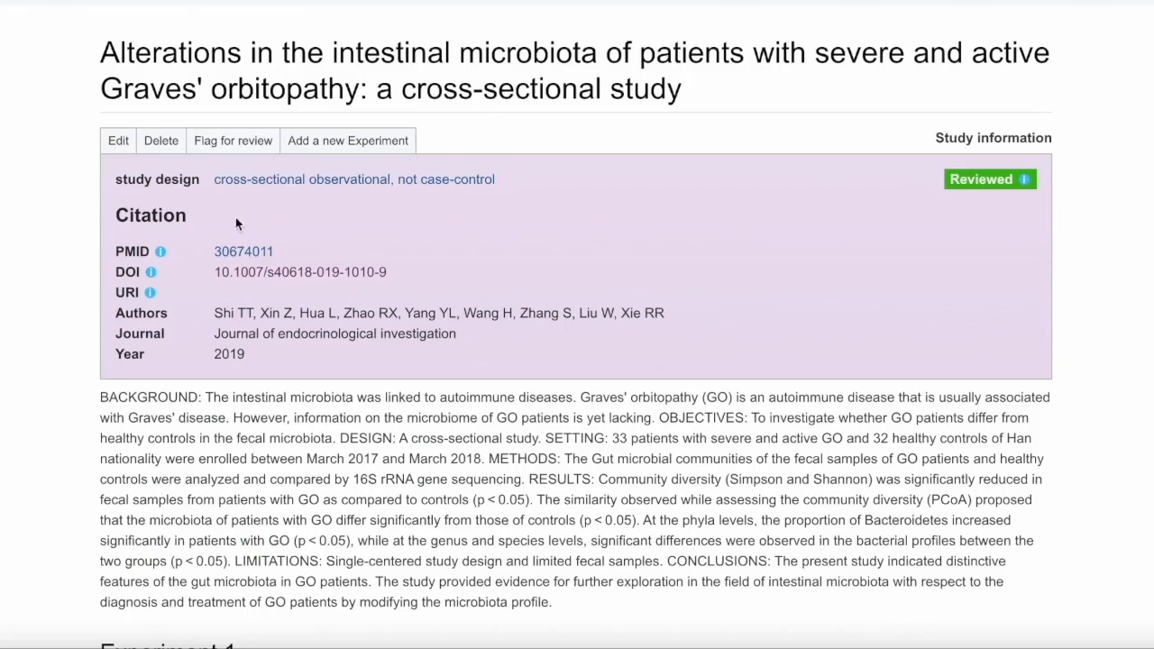
pyautogui.moveTo(361, 143)
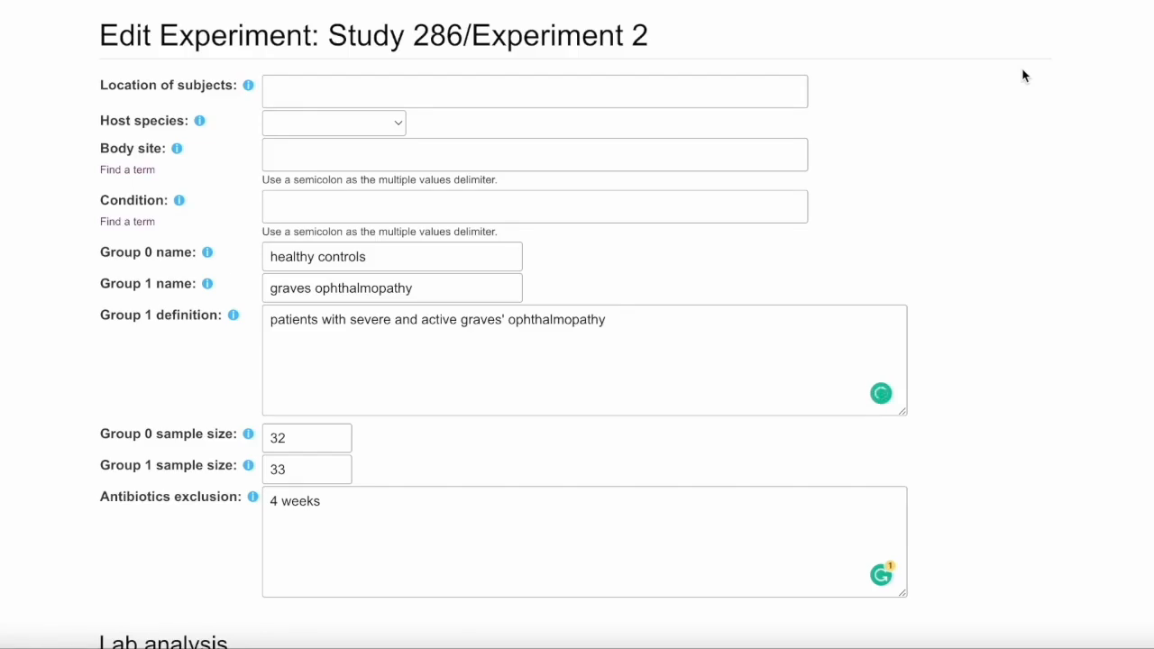
pyautogui.moveTo(665, 55)
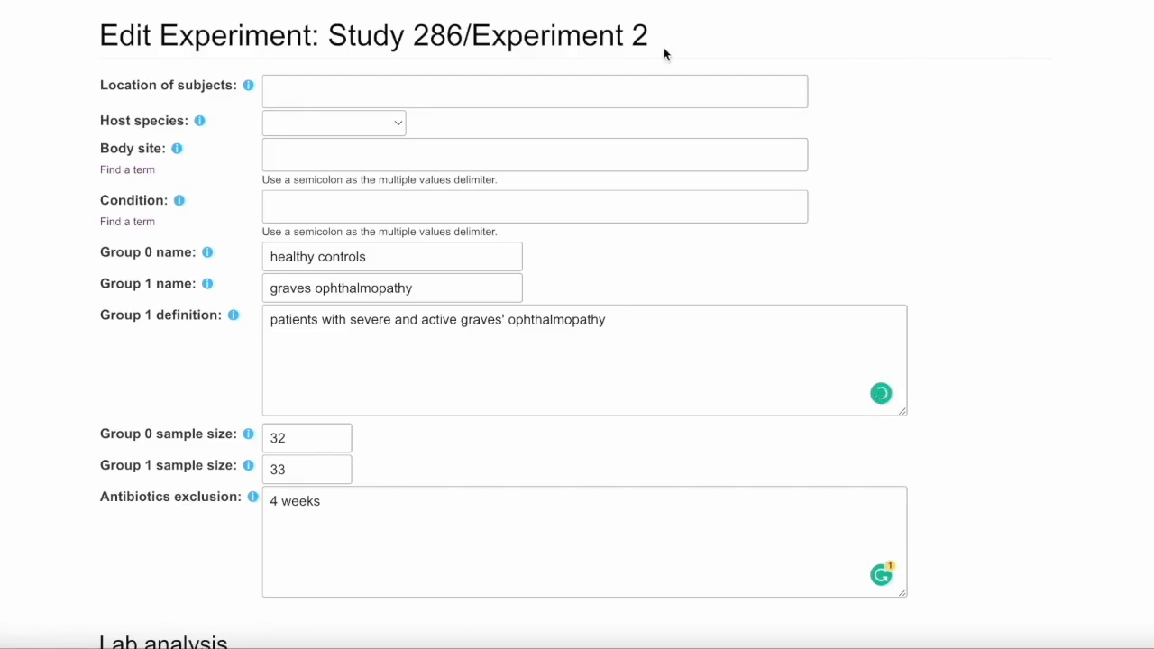
# - Record subjects as located in China, Homo sapiens hosts, Feces body site, Graves ophthalmopathy condition
pyautogui.click(533, 90)
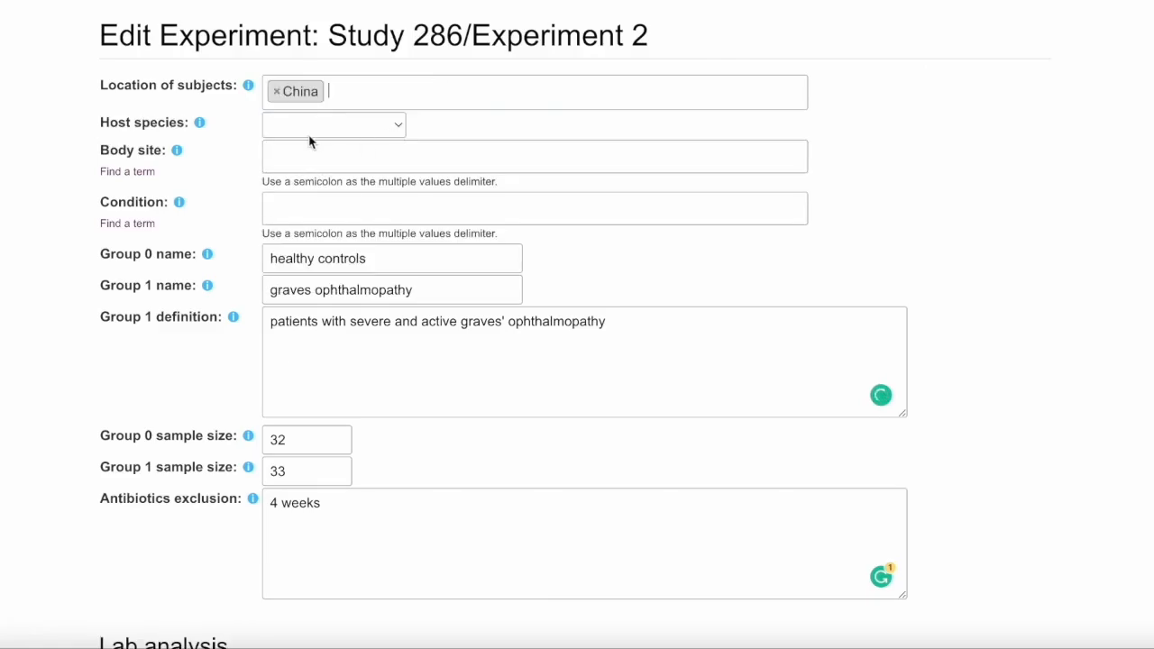
pyautogui.click(333, 123)
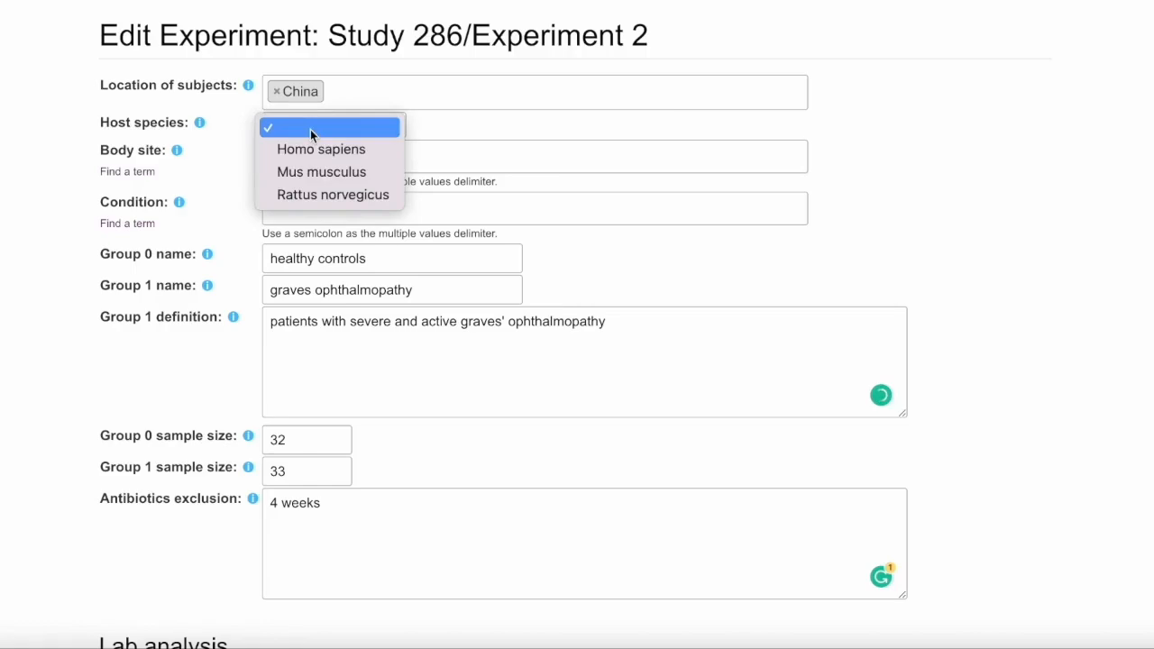
pyautogui.moveTo(321, 148)
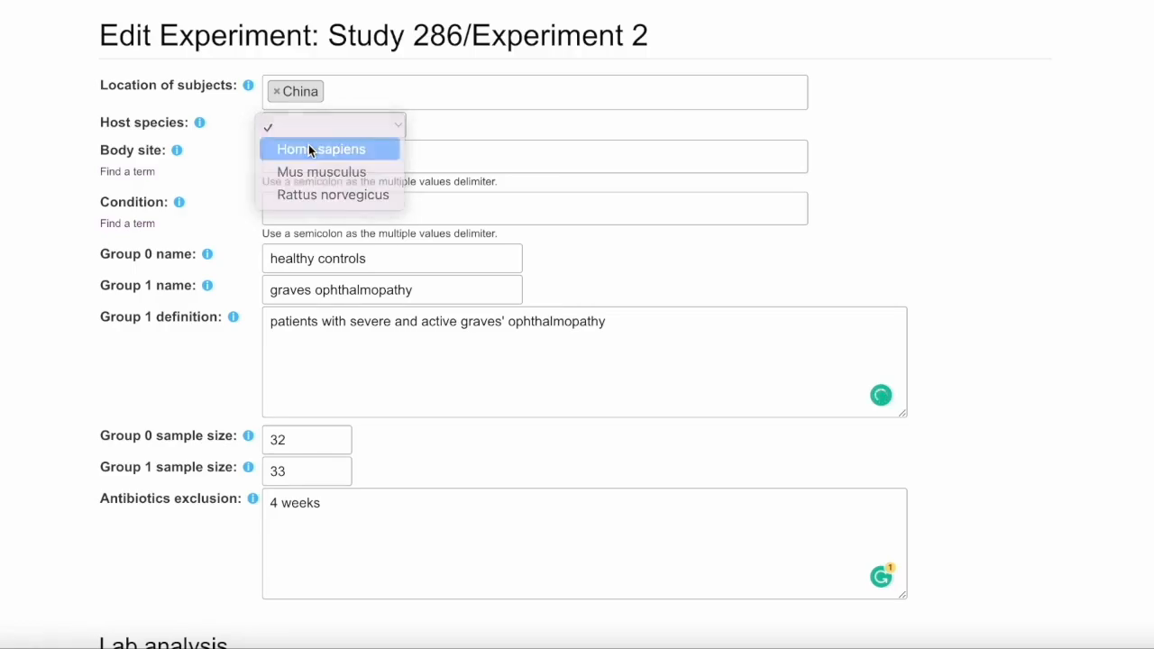
pyautogui.click(321, 148)
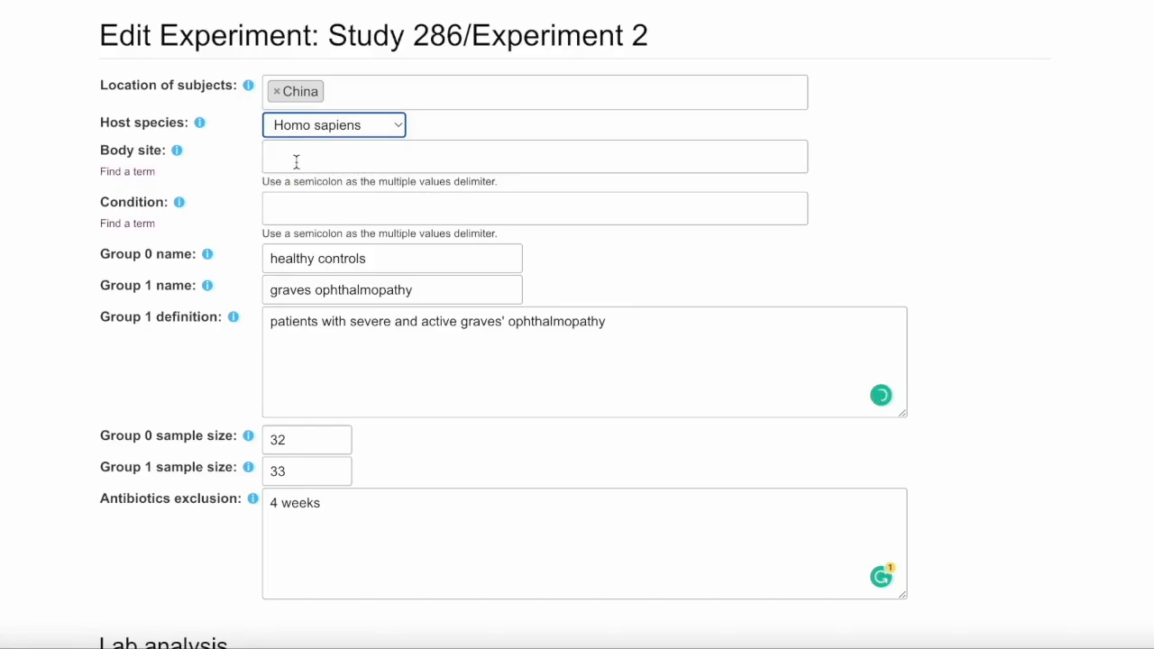
pyautogui.write('feces')
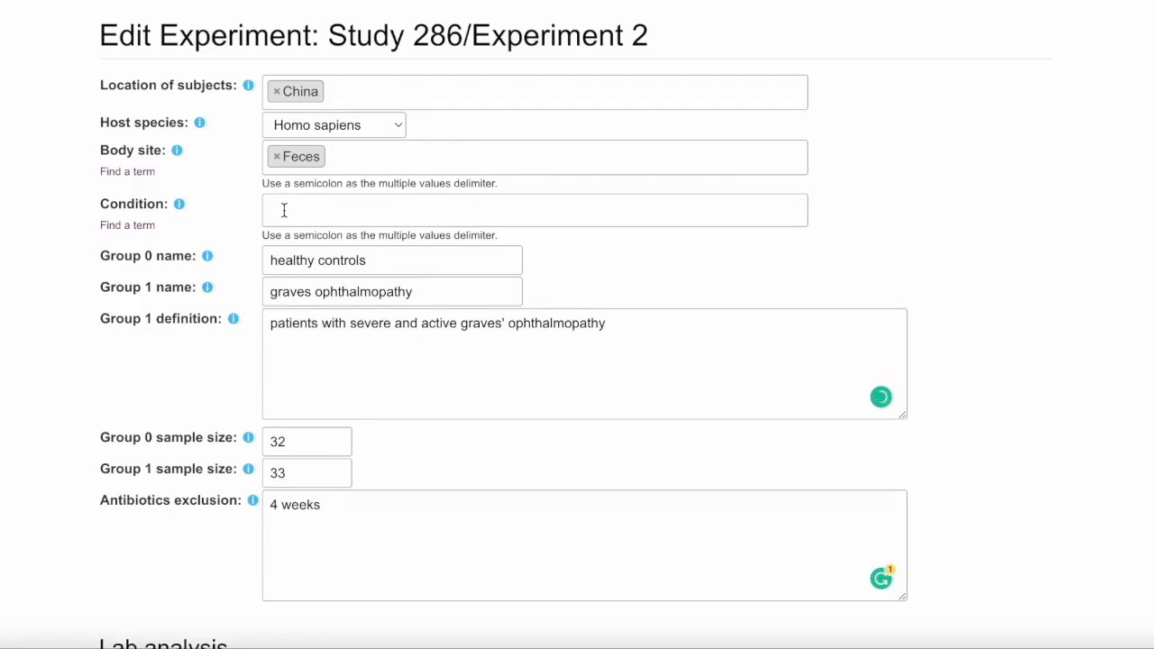
pyautogui.click(534, 209)
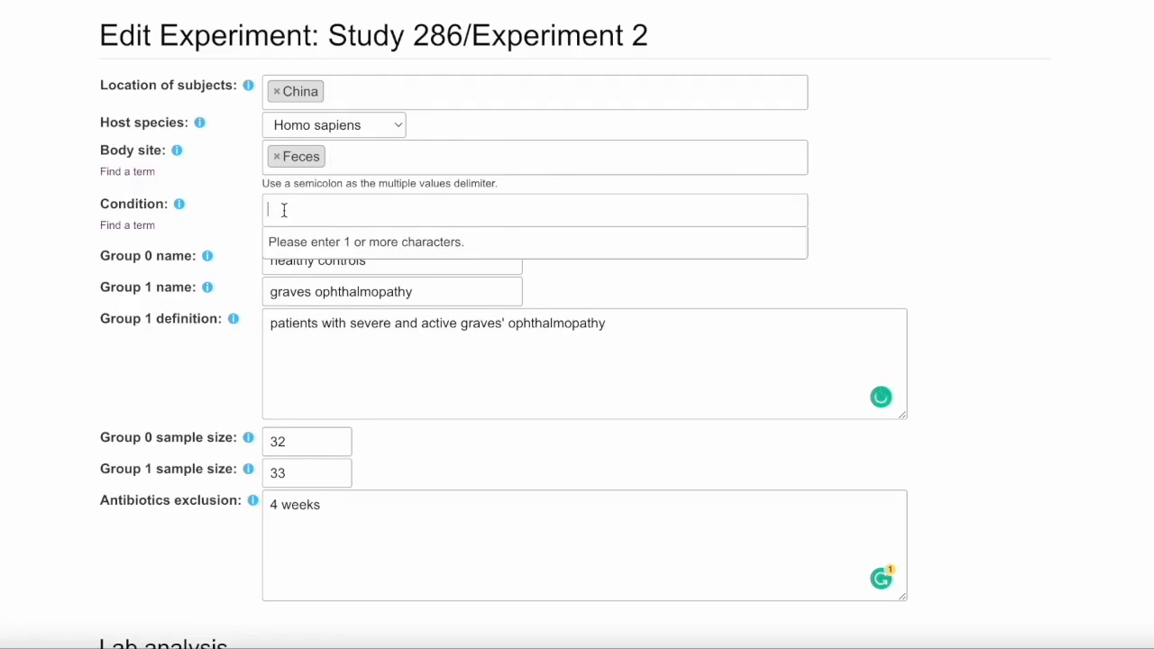
pyautogui.write('graves')
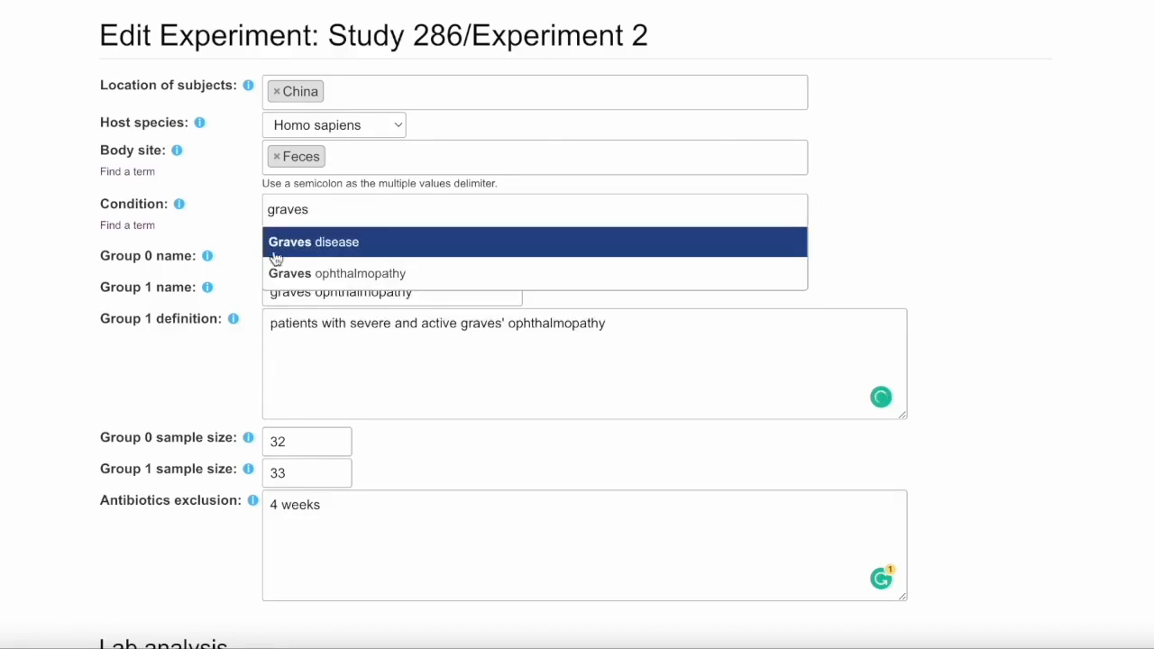
pyautogui.click(336, 274)
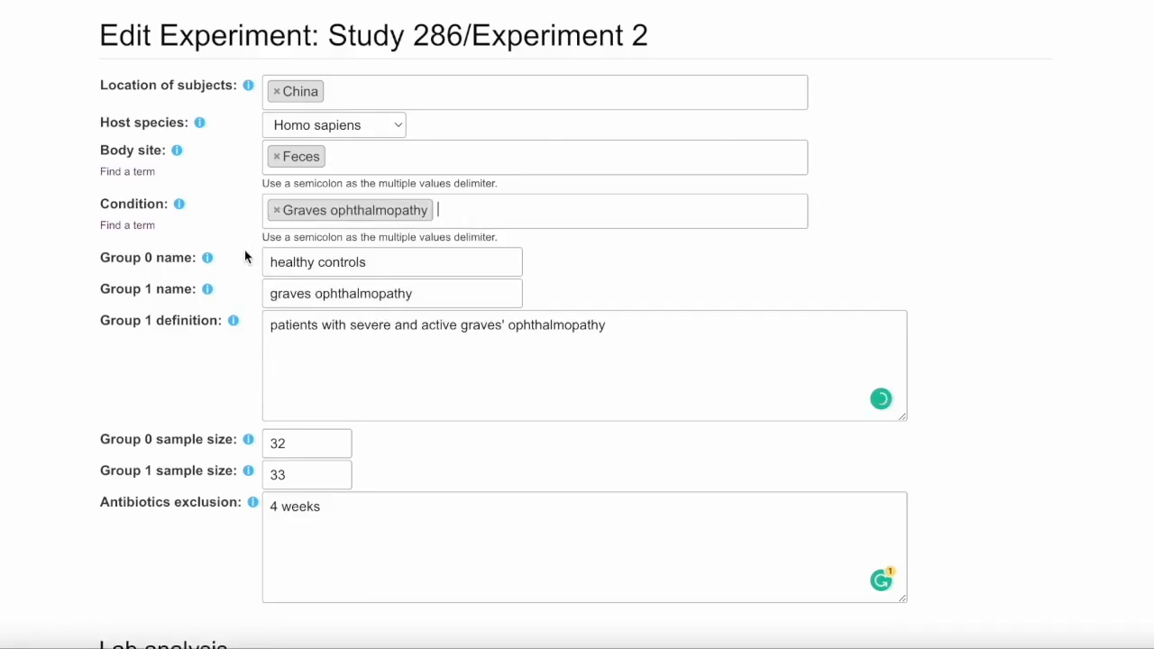
pyautogui.moveTo(238, 292)
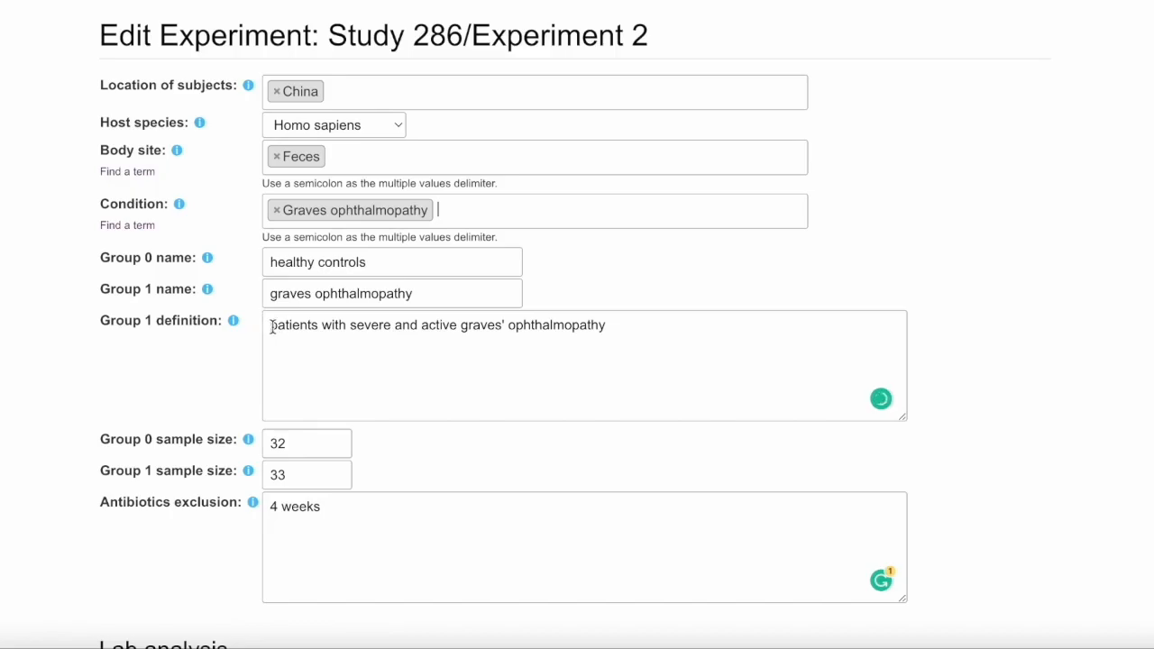
pyautogui.moveTo(638, 279)
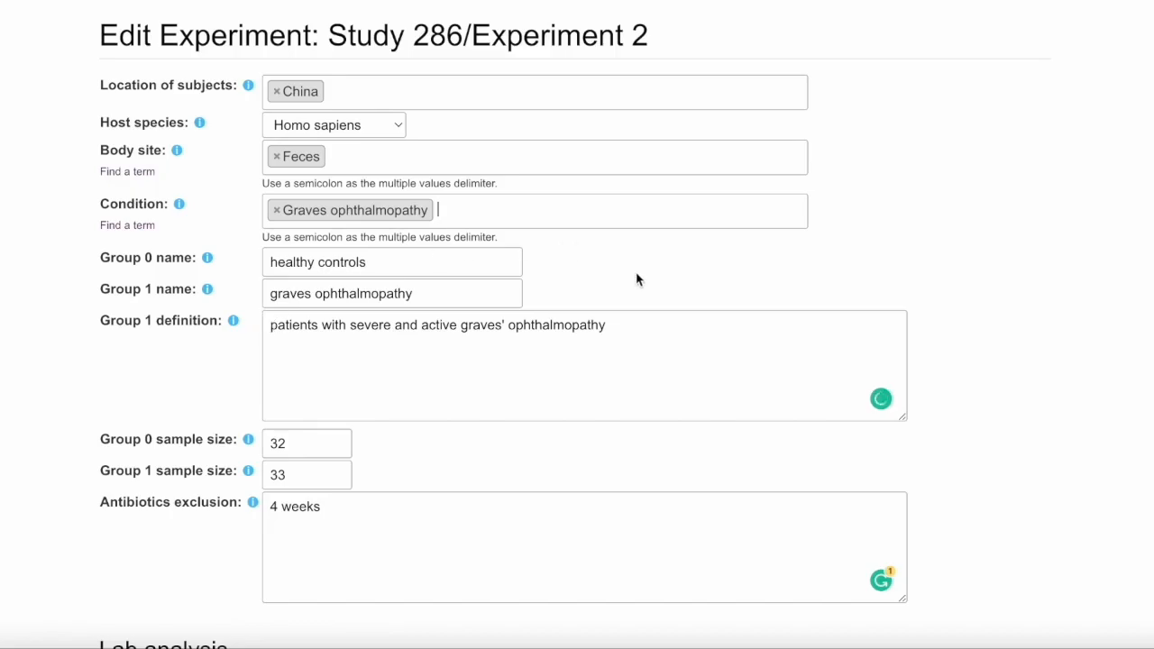
# - Keep 16S as the sequencing type in the Lab analysis section
pyautogui.scroll(-3)
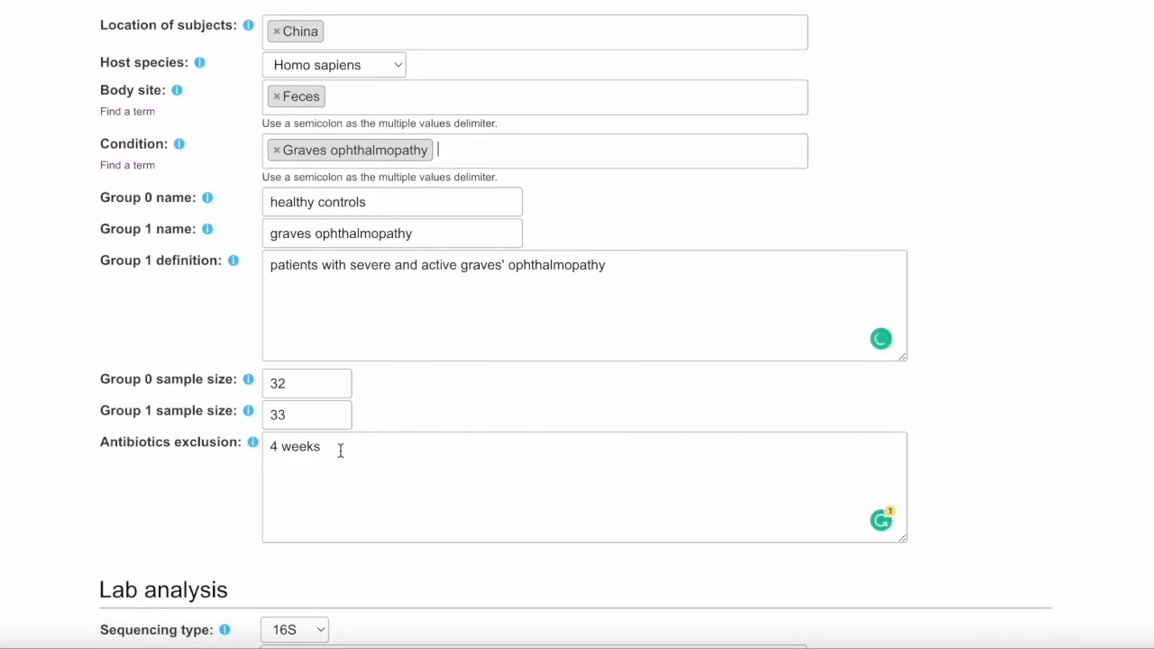
pyautogui.moveTo(481, 384)
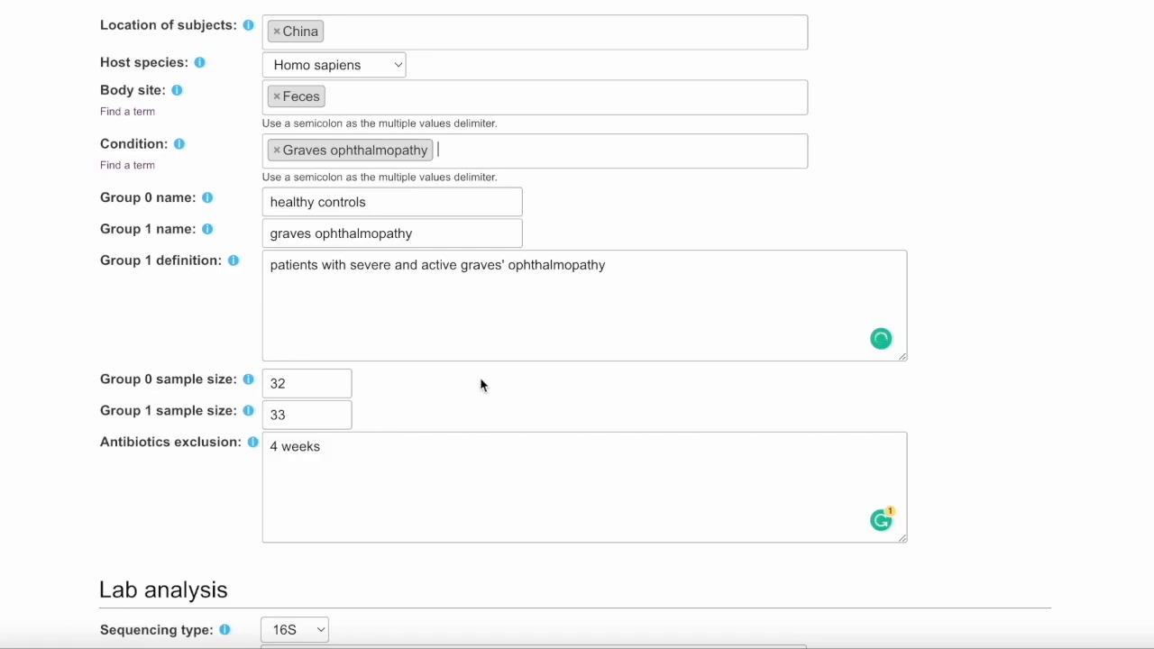
pyautogui.scroll(-3)
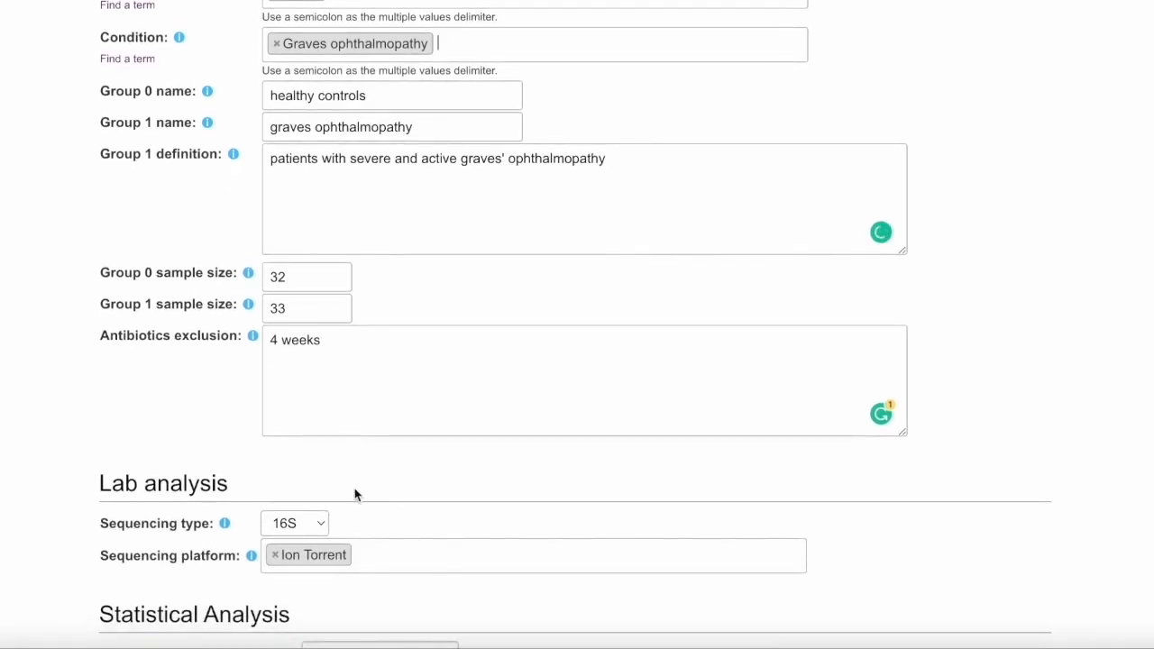
pyautogui.click(294, 523)
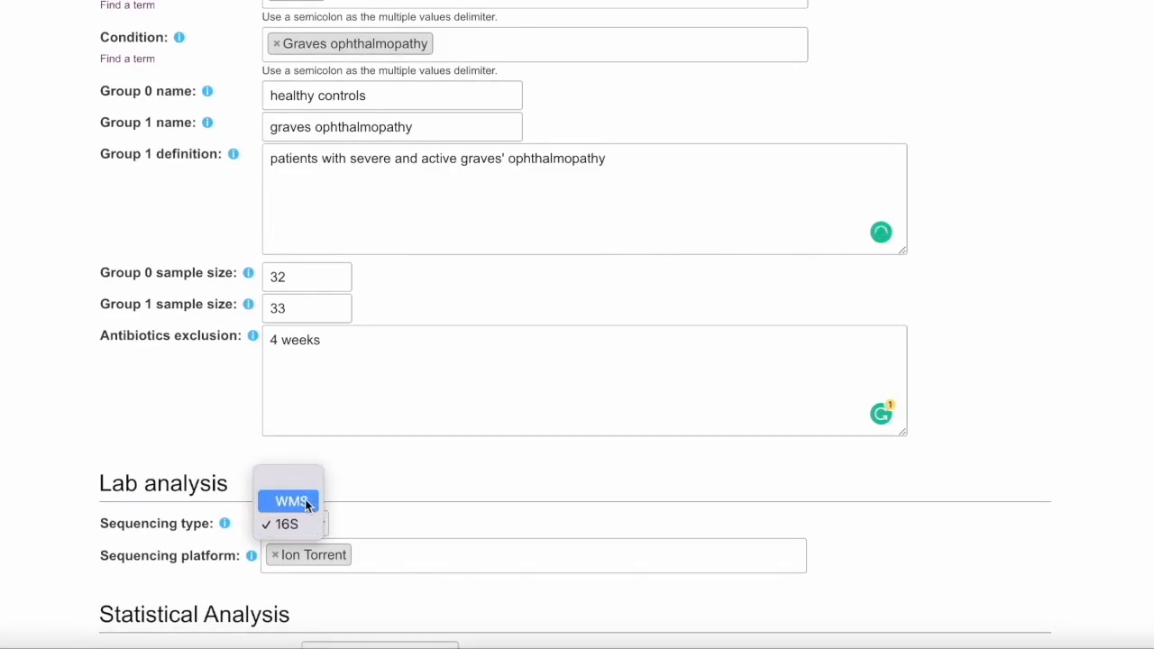
pyautogui.click(285, 523)
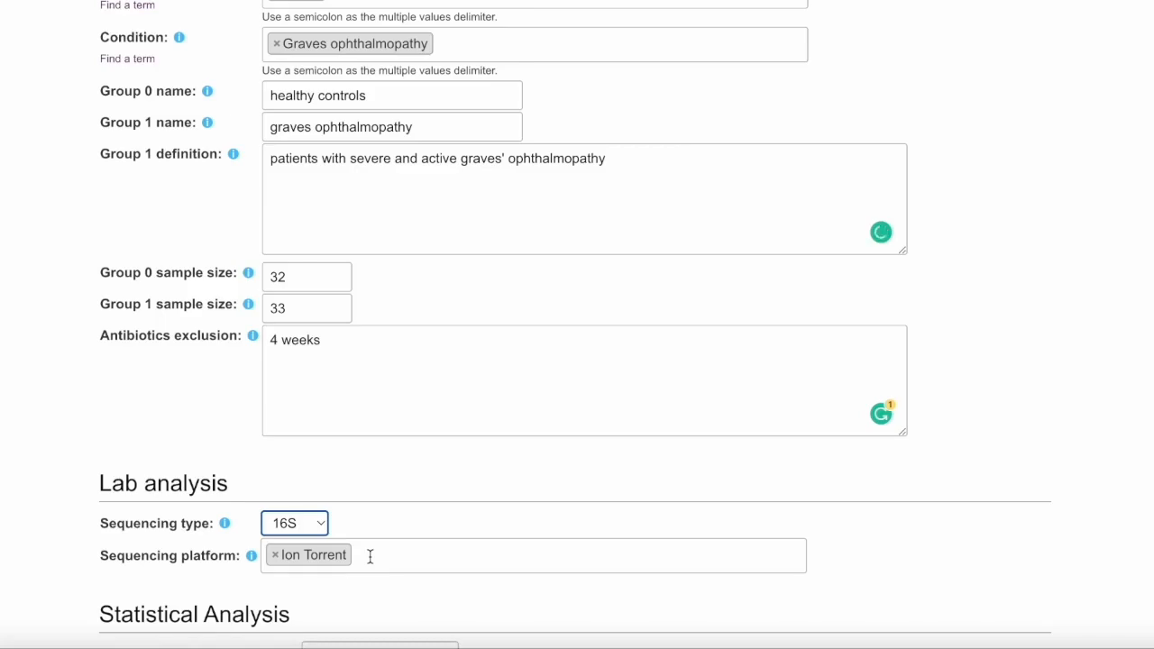
pyautogui.scroll(-3)
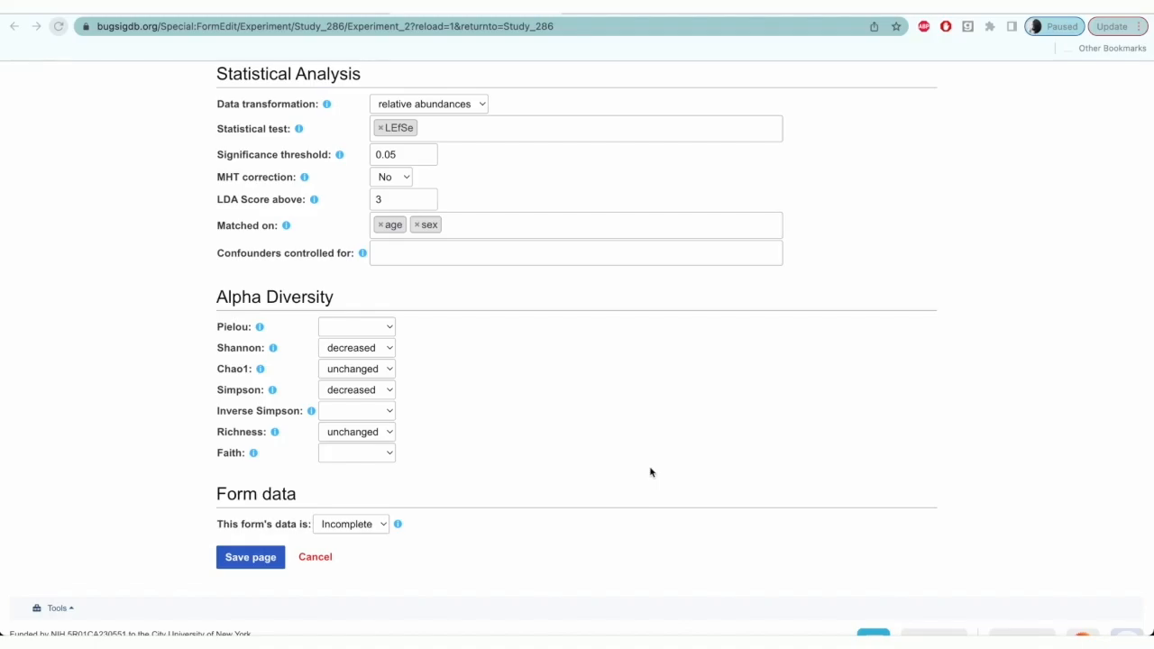
pyautogui.moveTo(504, 109)
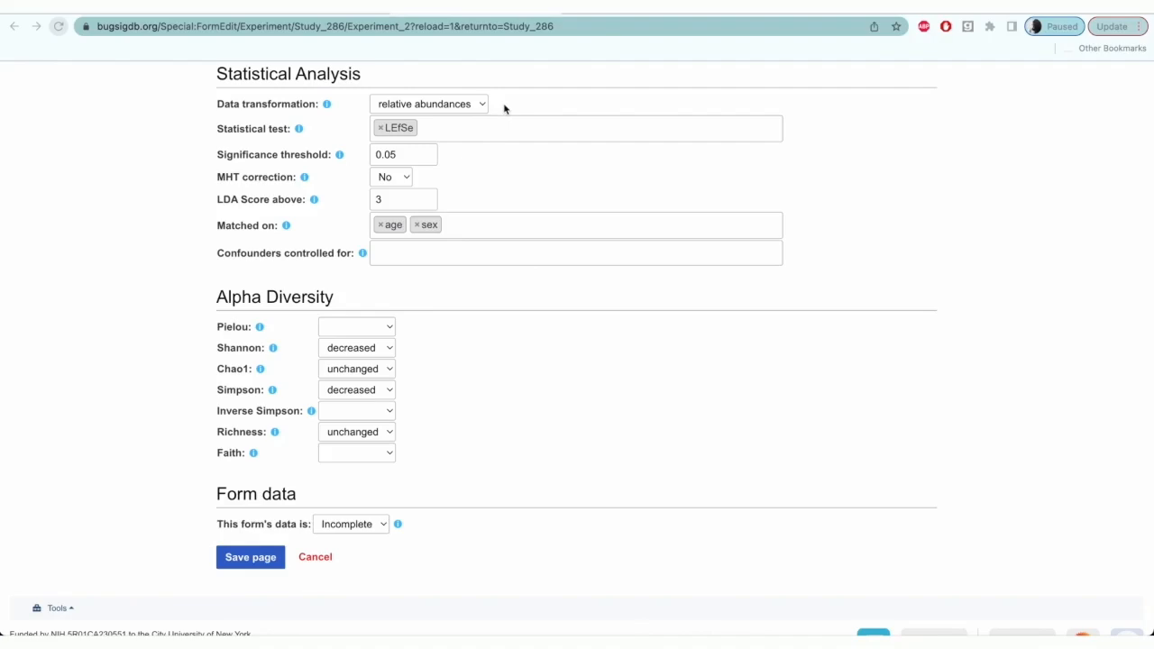
pyautogui.moveTo(339, 134)
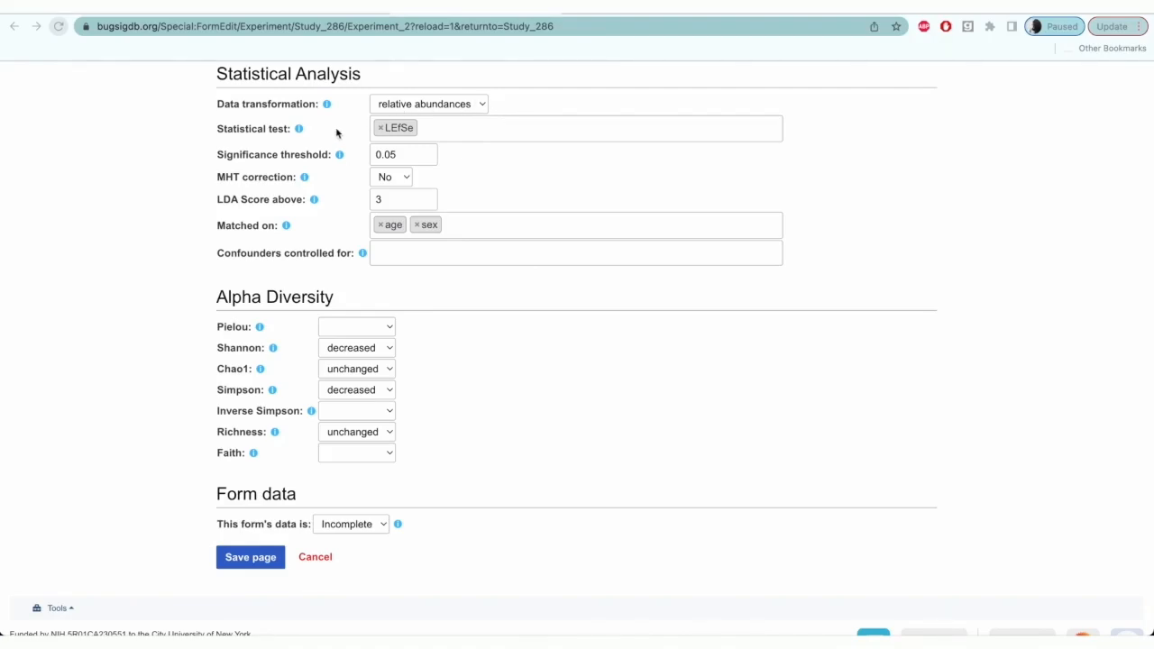
pyautogui.moveTo(359, 155)
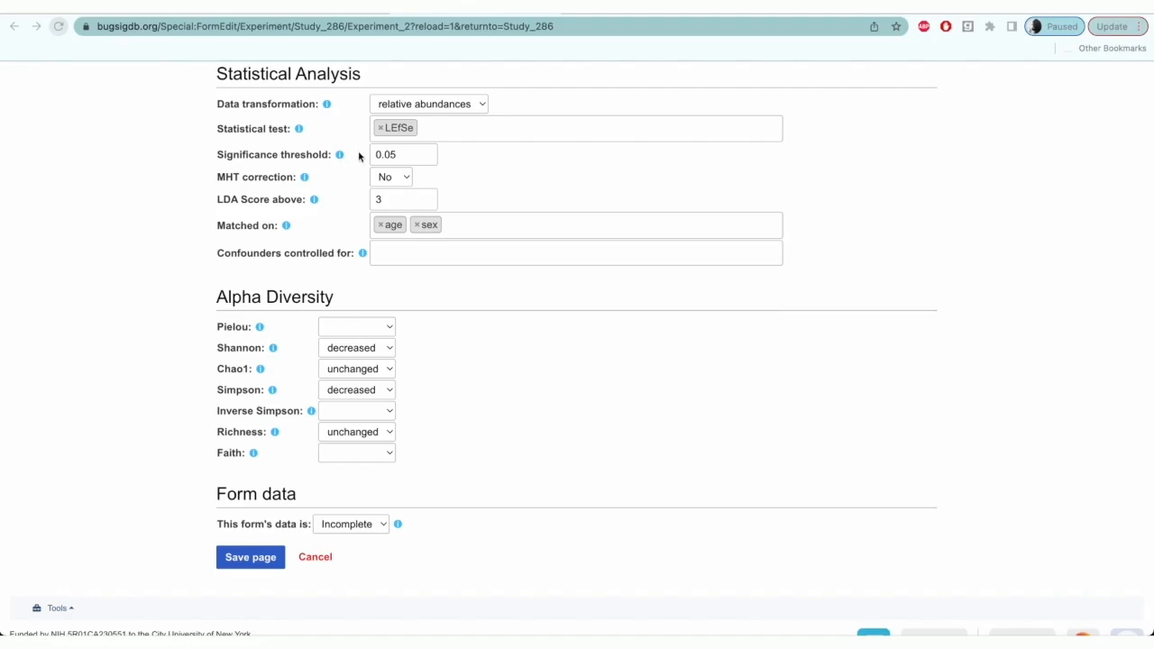
pyautogui.moveTo(343, 184)
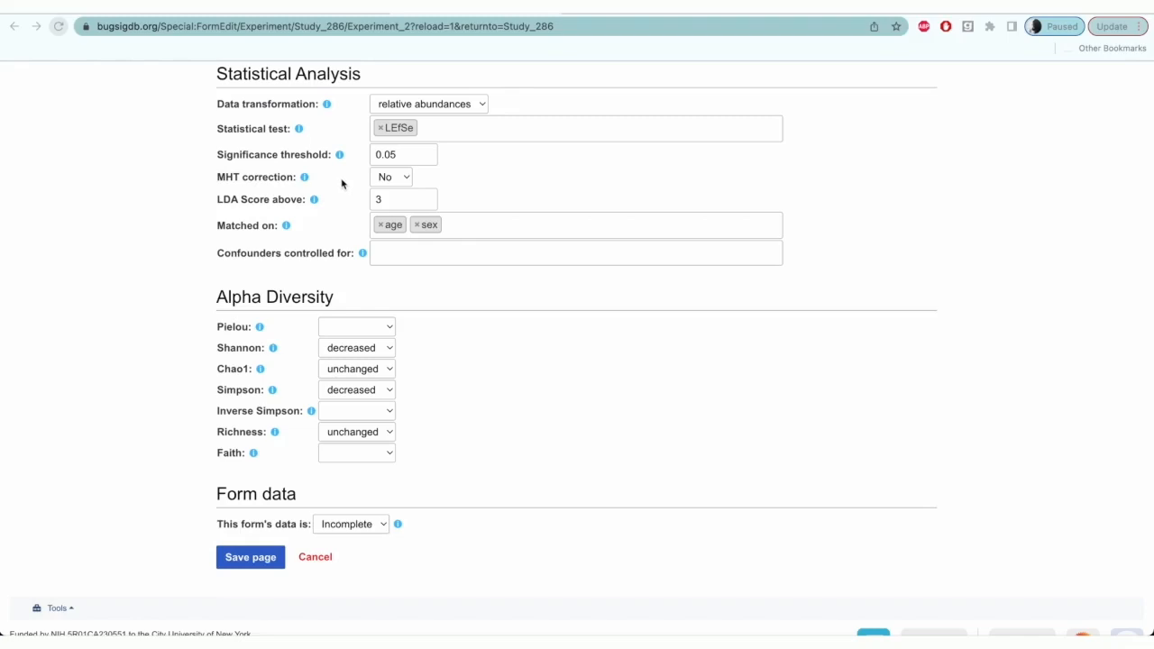
pyautogui.moveTo(440, 126)
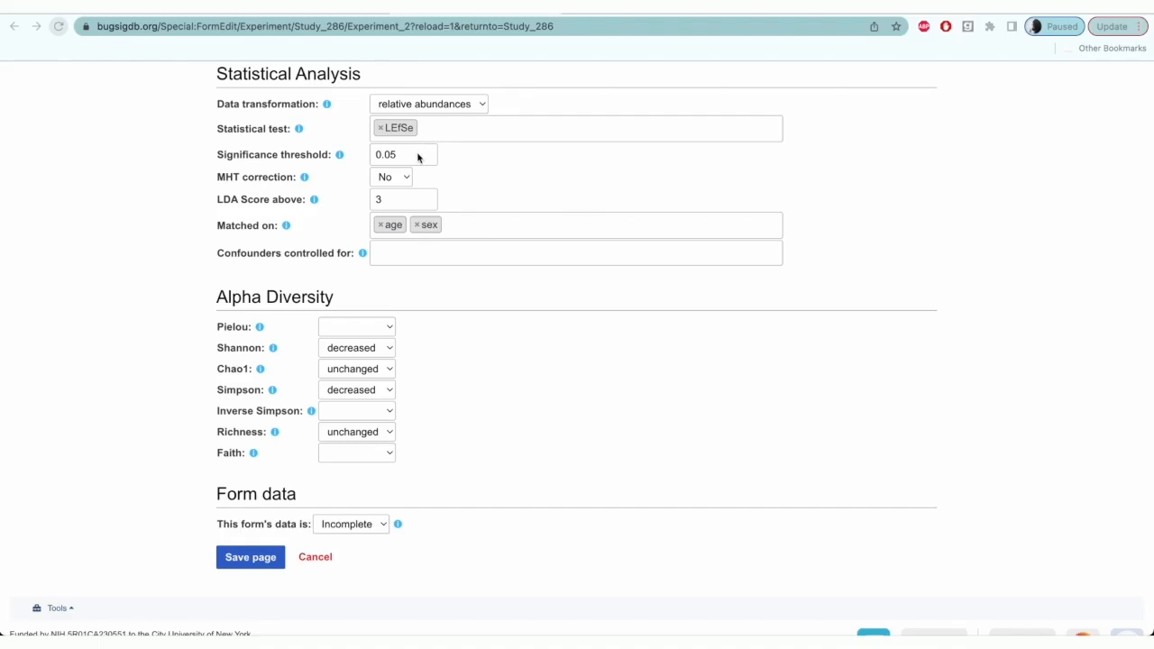
pyautogui.moveTo(403, 177)
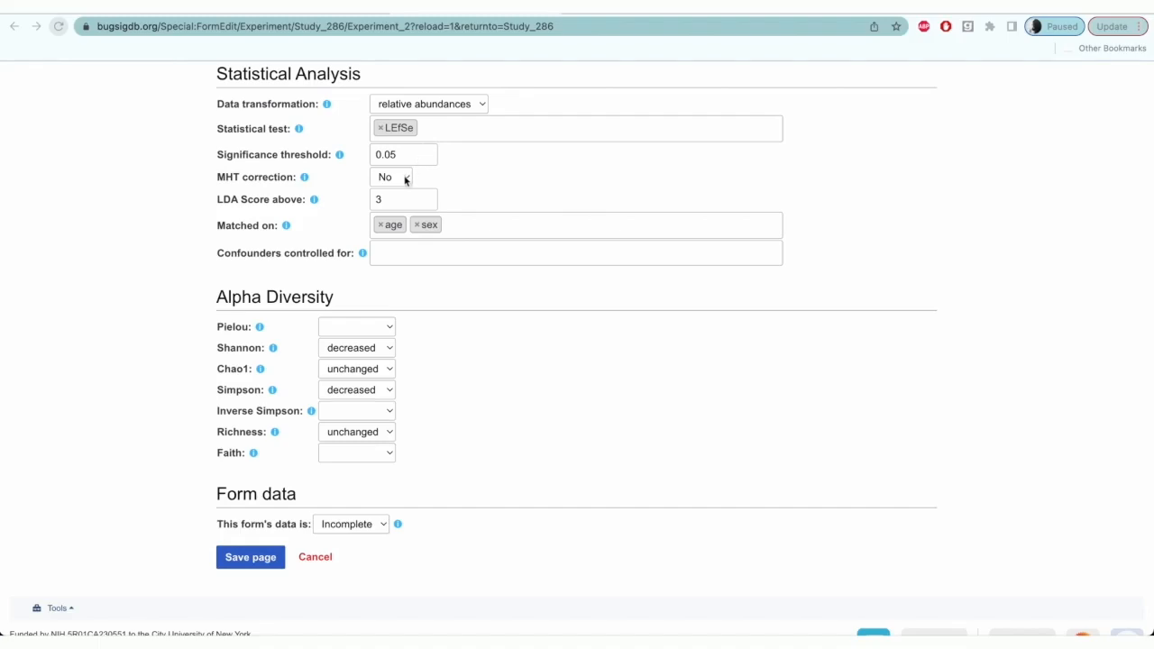
pyautogui.moveTo(451, 194)
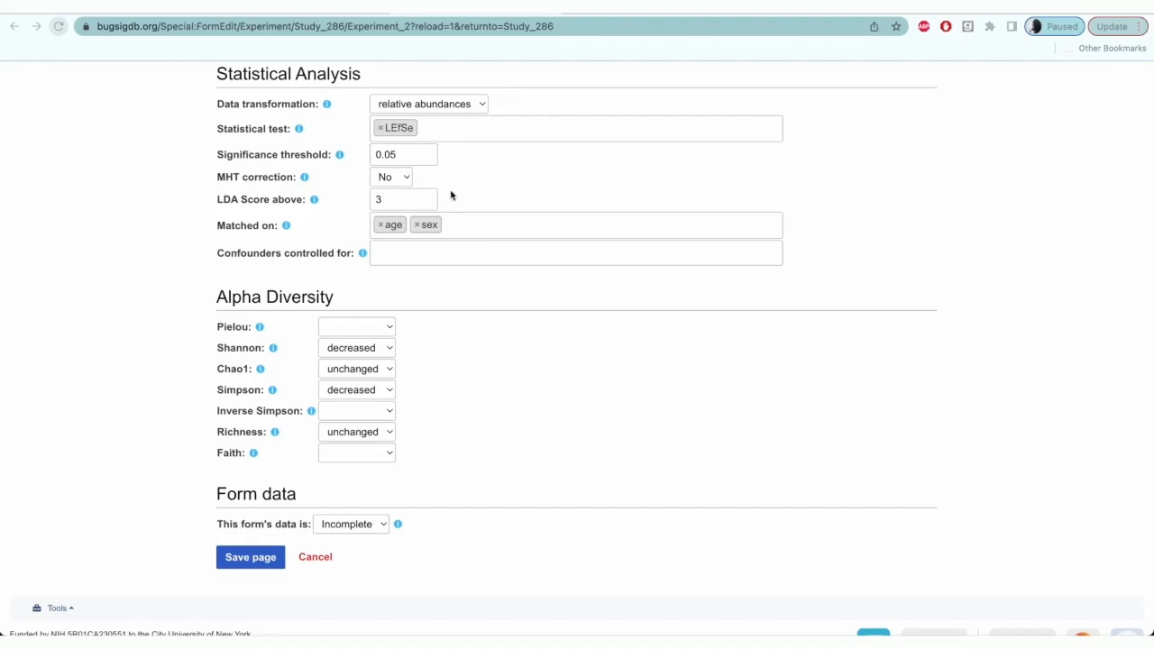
pyautogui.moveTo(471, 223)
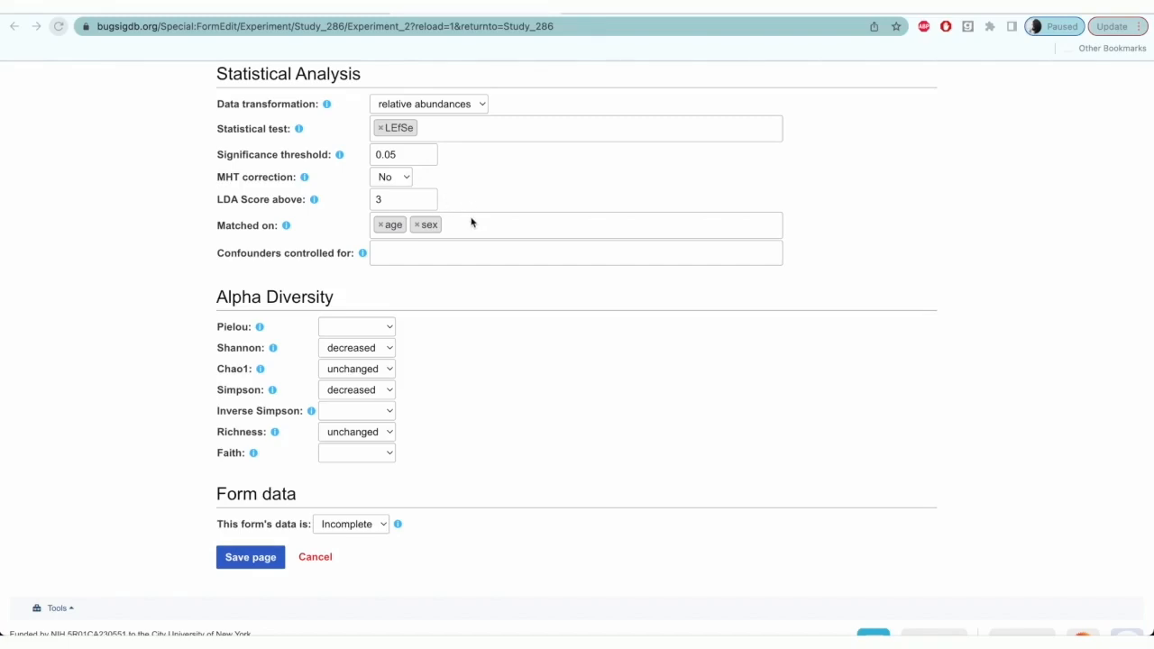
pyautogui.moveTo(436, 171)
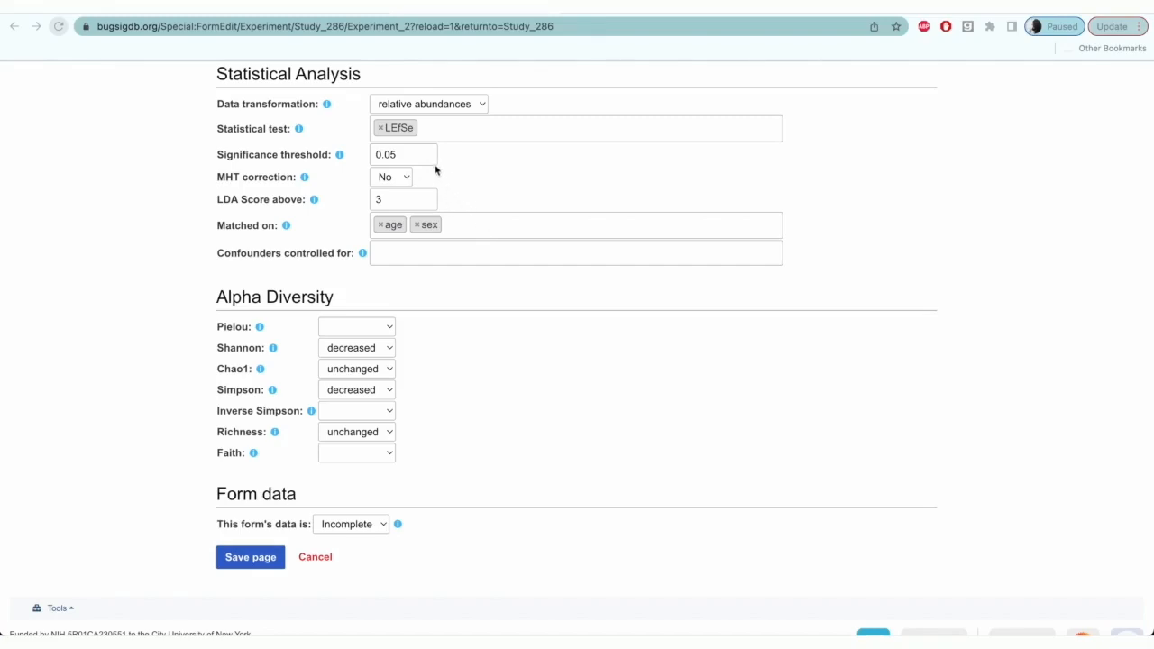
pyautogui.moveTo(400, 194)
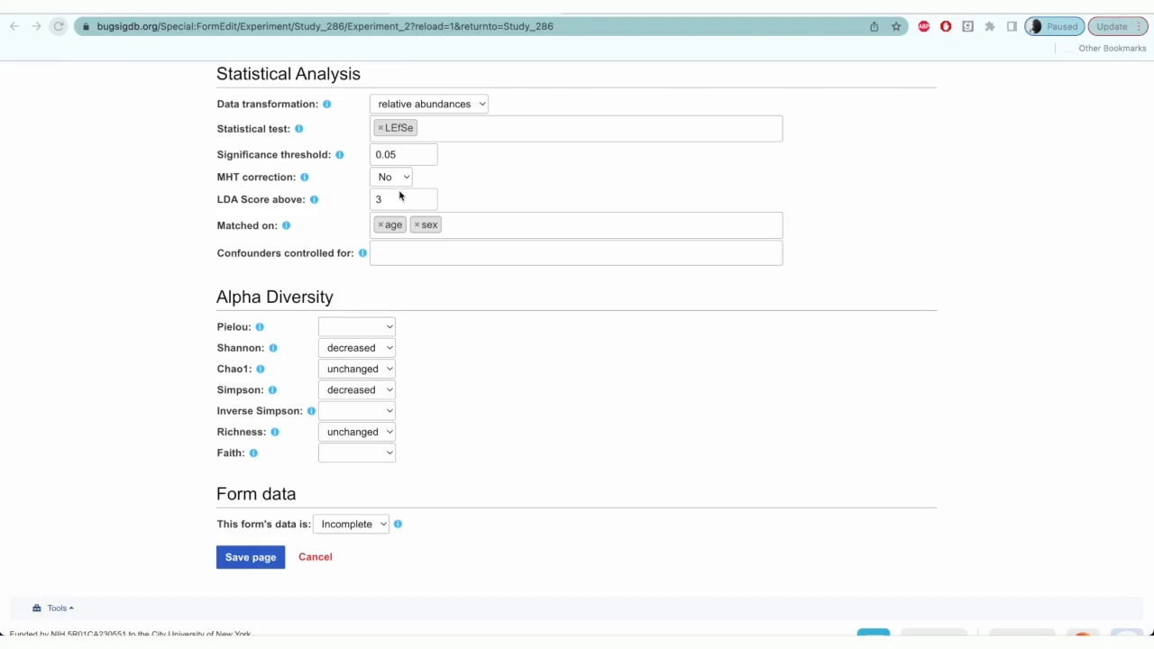
pyautogui.moveTo(469, 191)
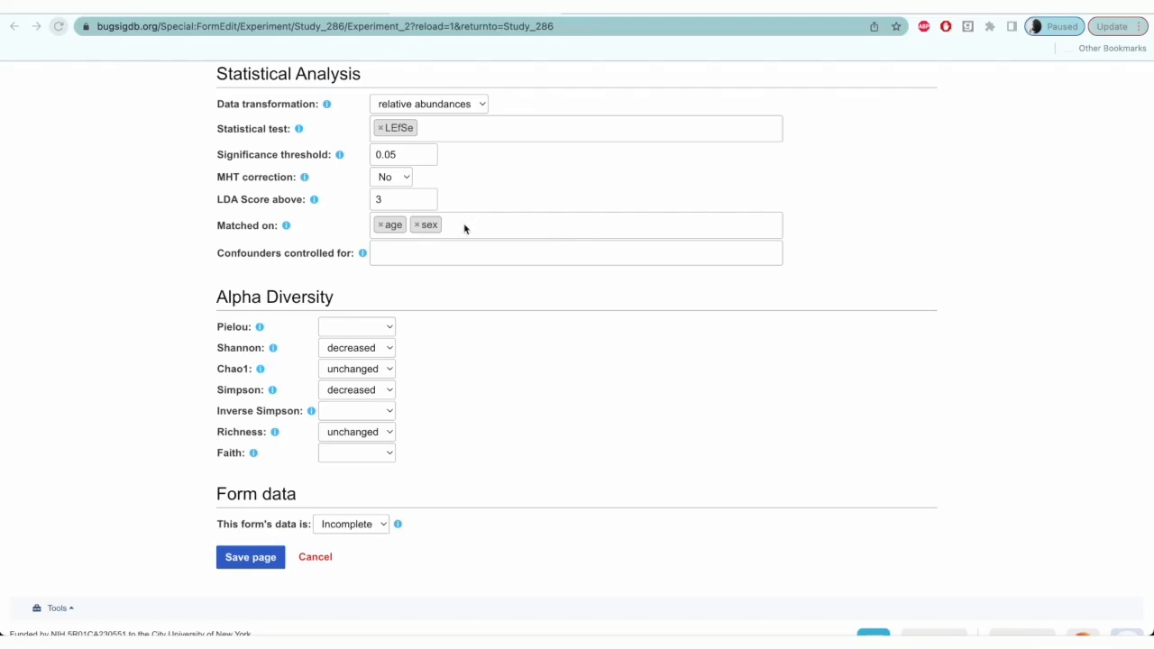
pyautogui.moveTo(436, 331)
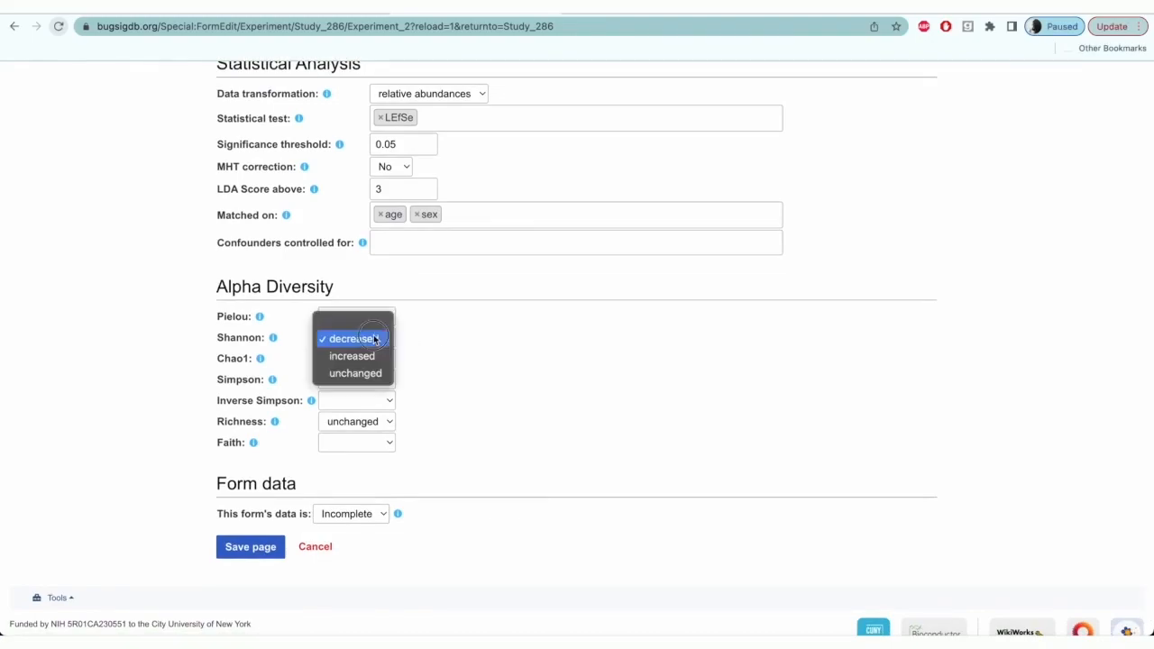
pyautogui.click(350, 339)
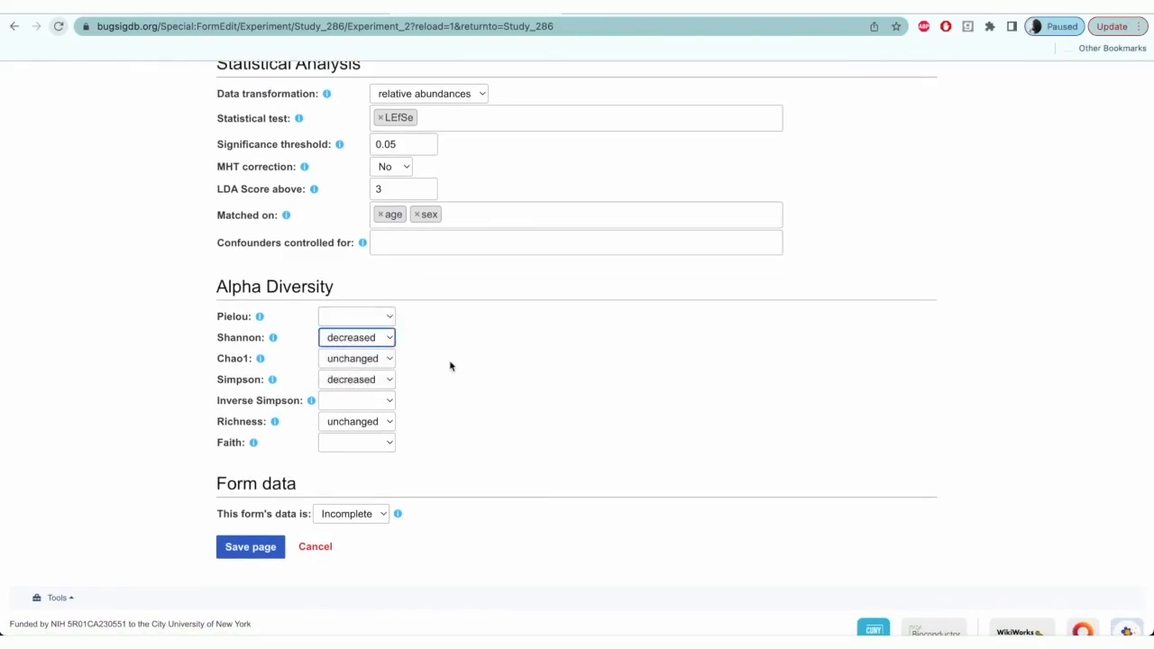
pyautogui.moveTo(298, 368)
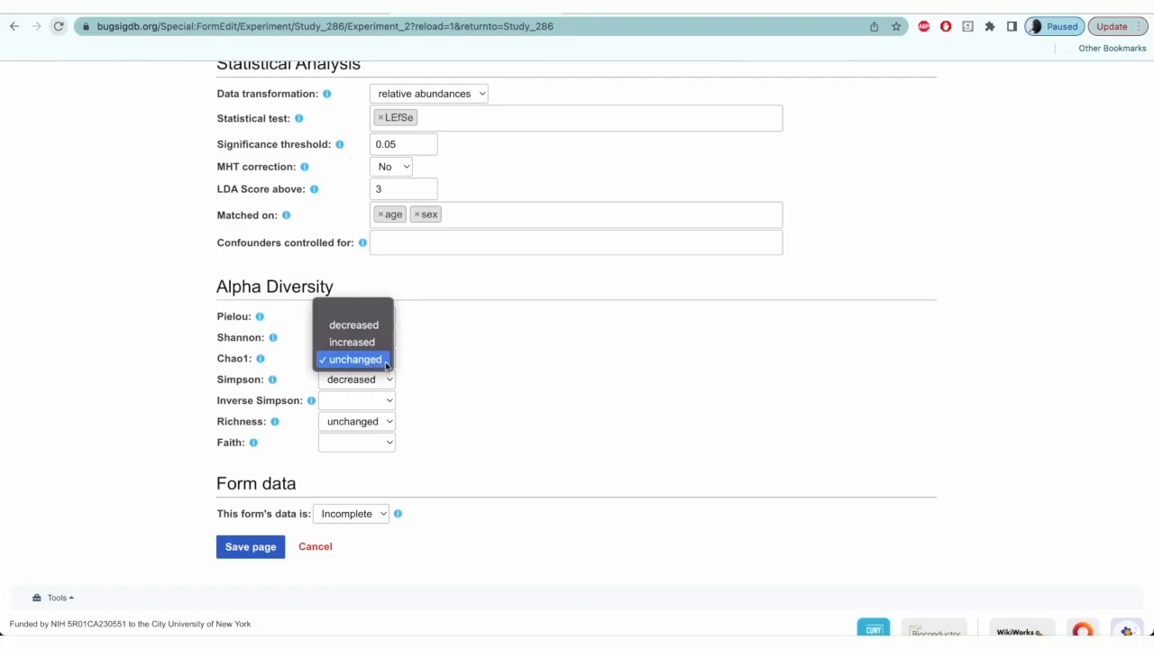
pyautogui.click(354, 359)
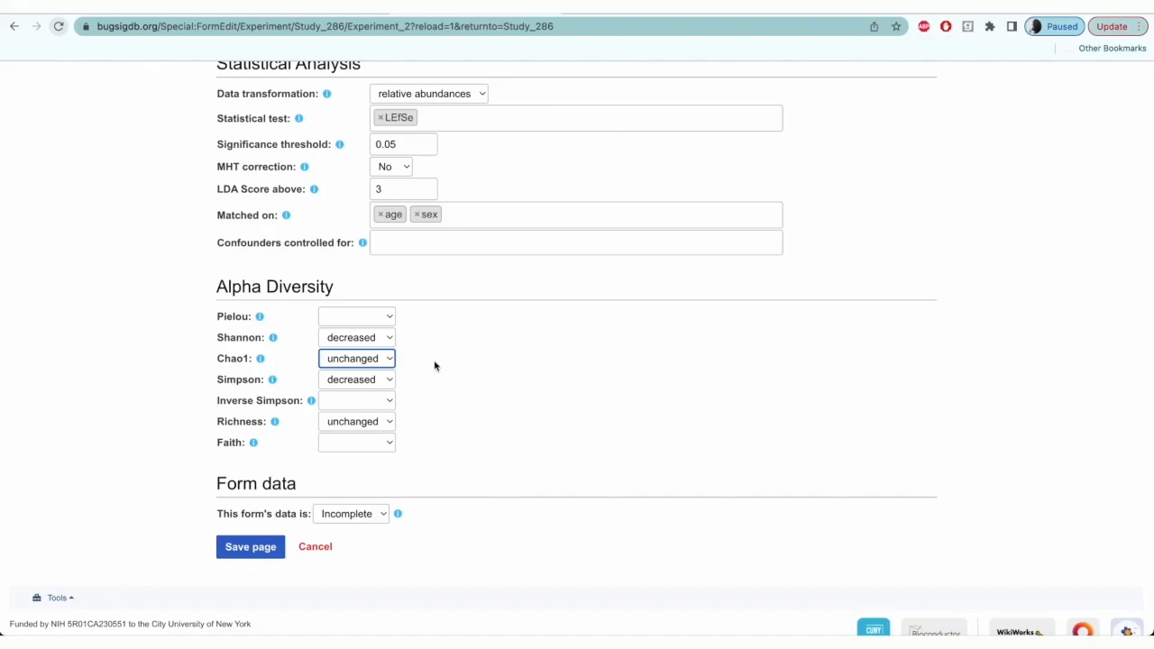
pyautogui.moveTo(451, 359)
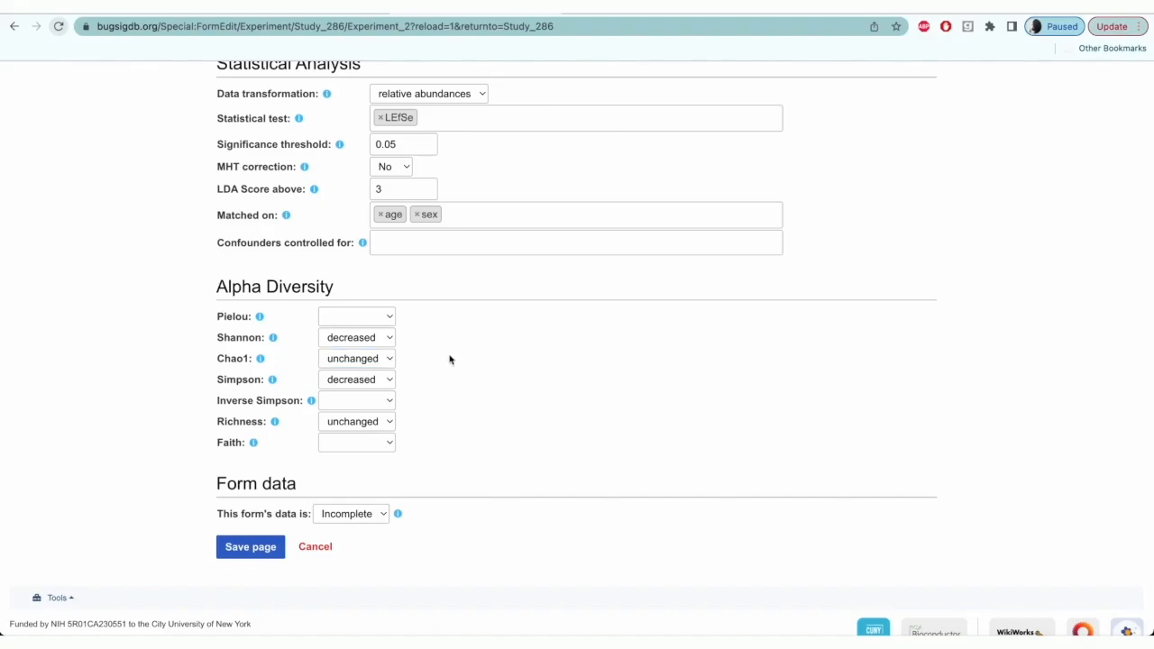
pyautogui.moveTo(442, 372)
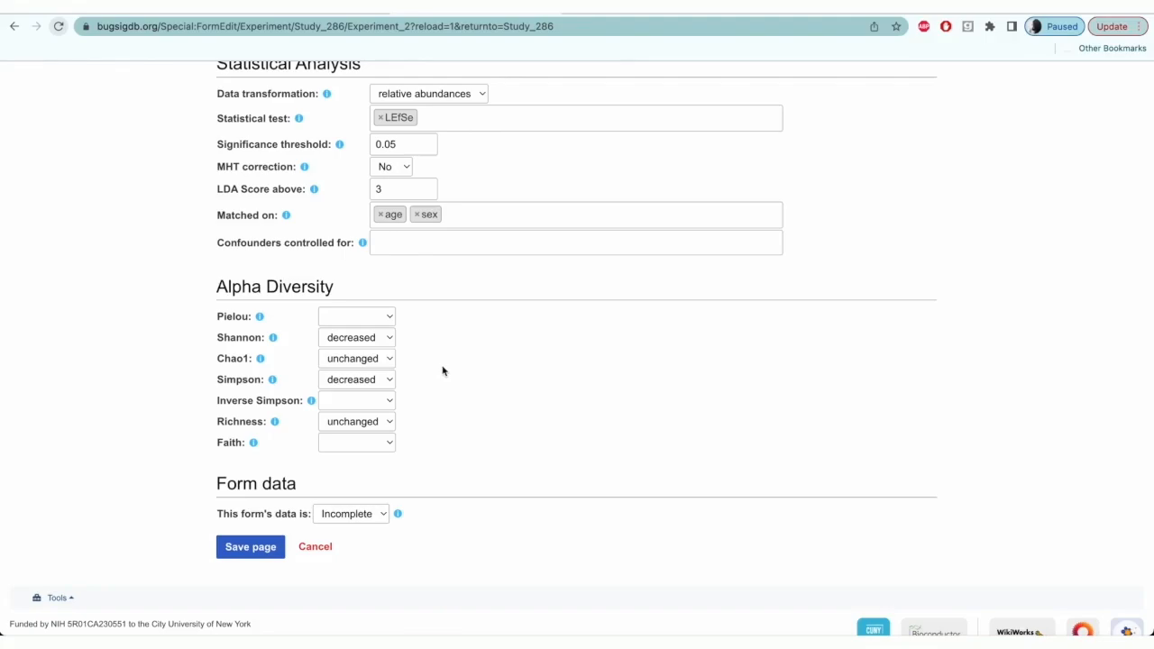
pyautogui.moveTo(329, 334)
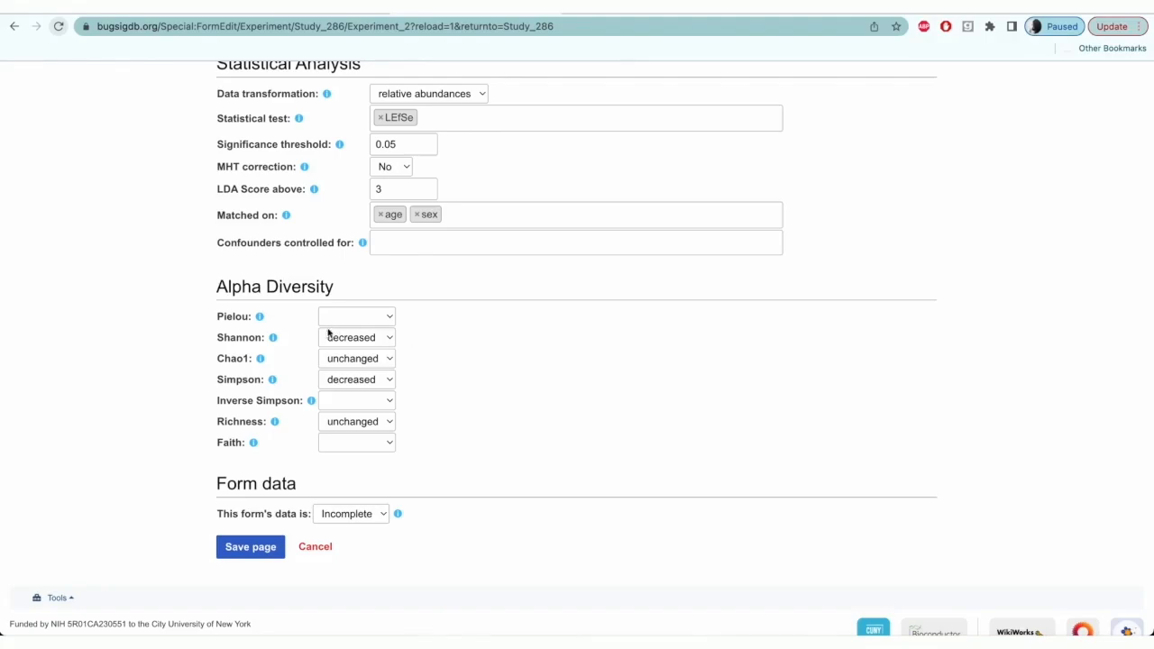
pyautogui.moveTo(407, 422)
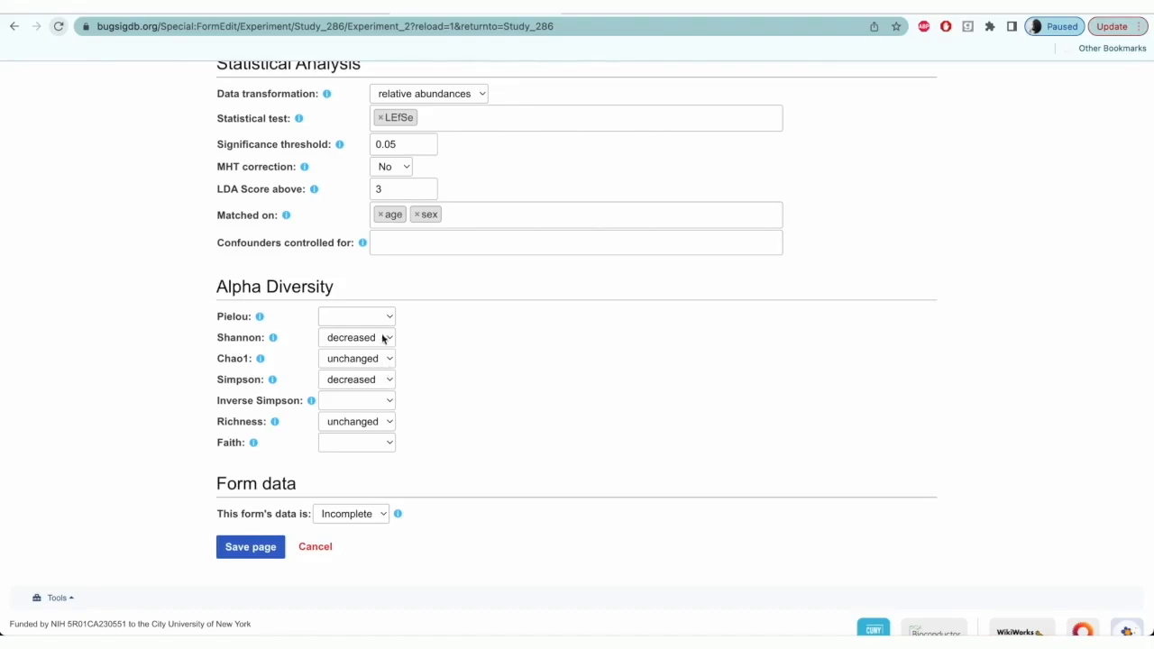
pyautogui.moveTo(396, 343)
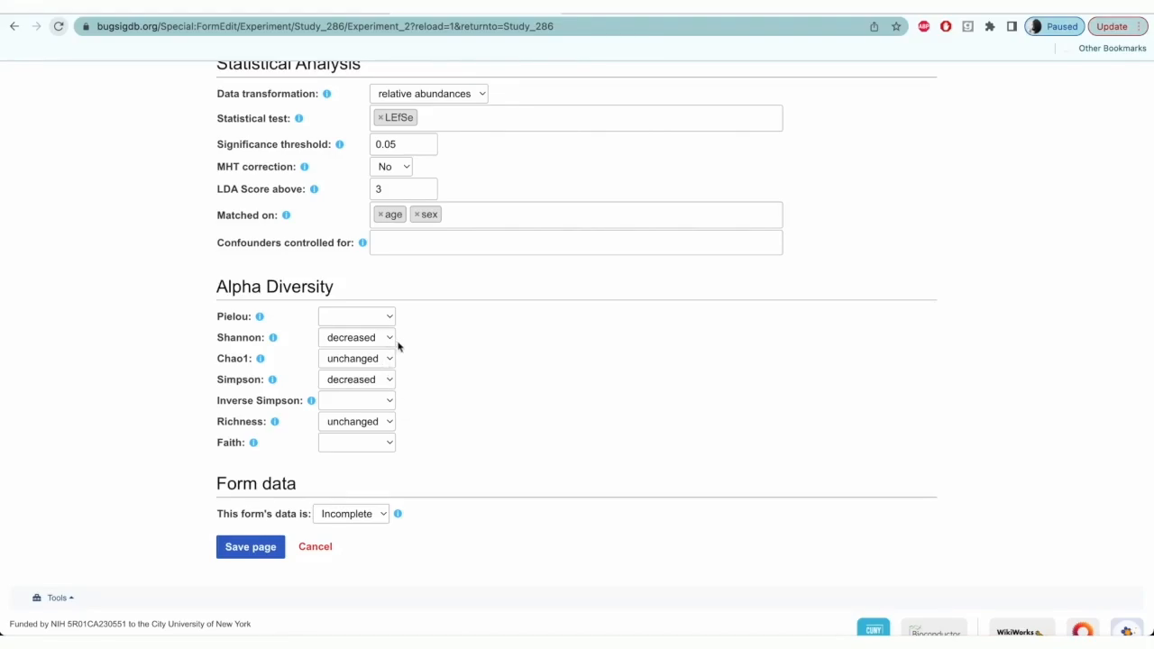
pyautogui.moveTo(400, 357)
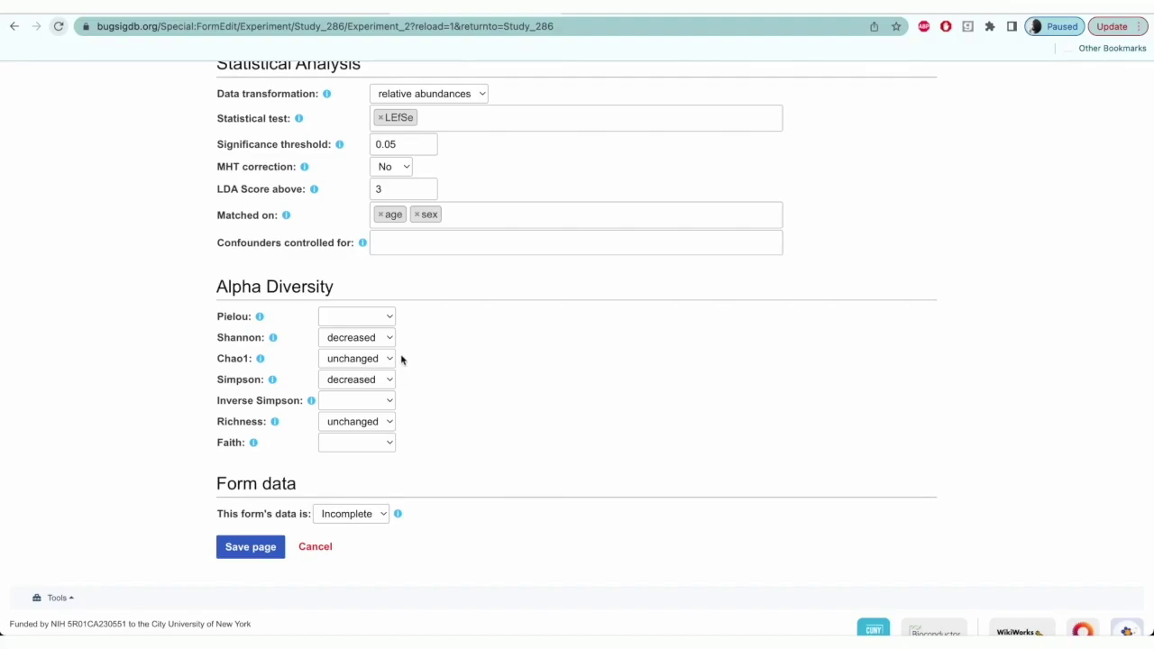
pyautogui.click(357, 357)
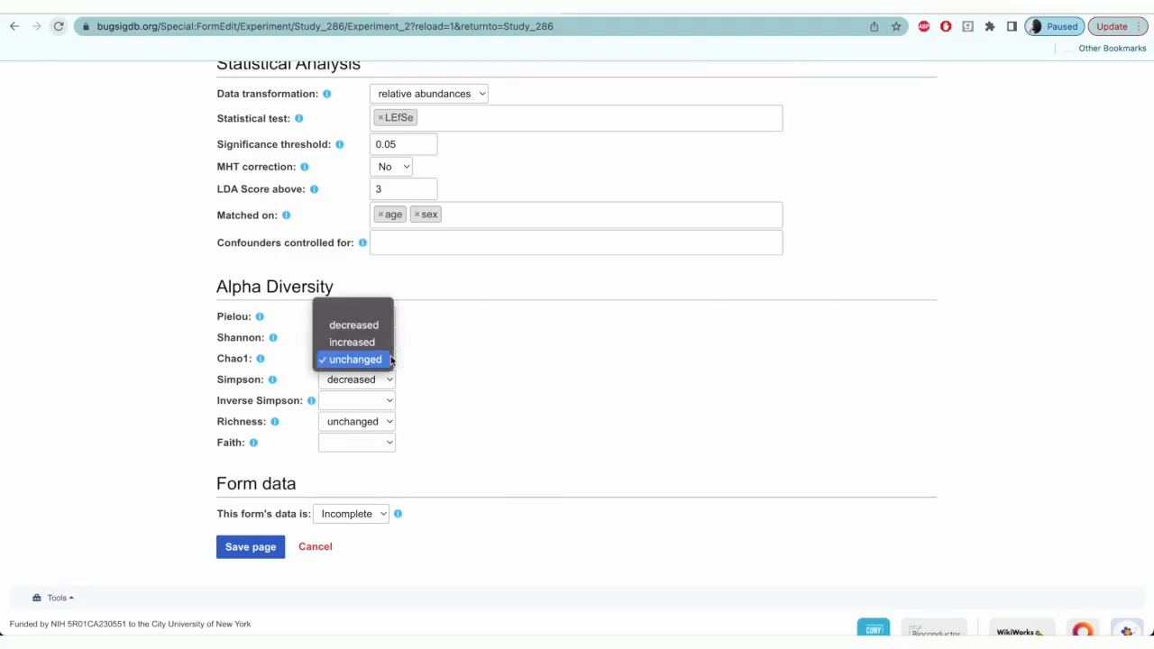
pyautogui.click(353, 359)
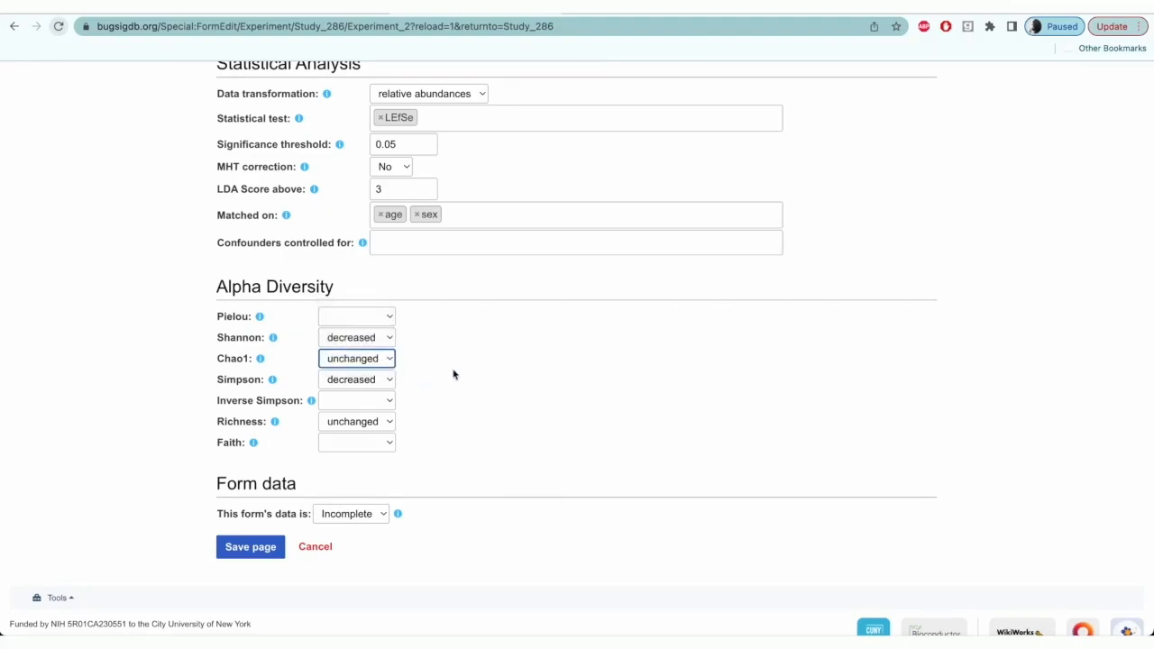
pyautogui.scroll(3)
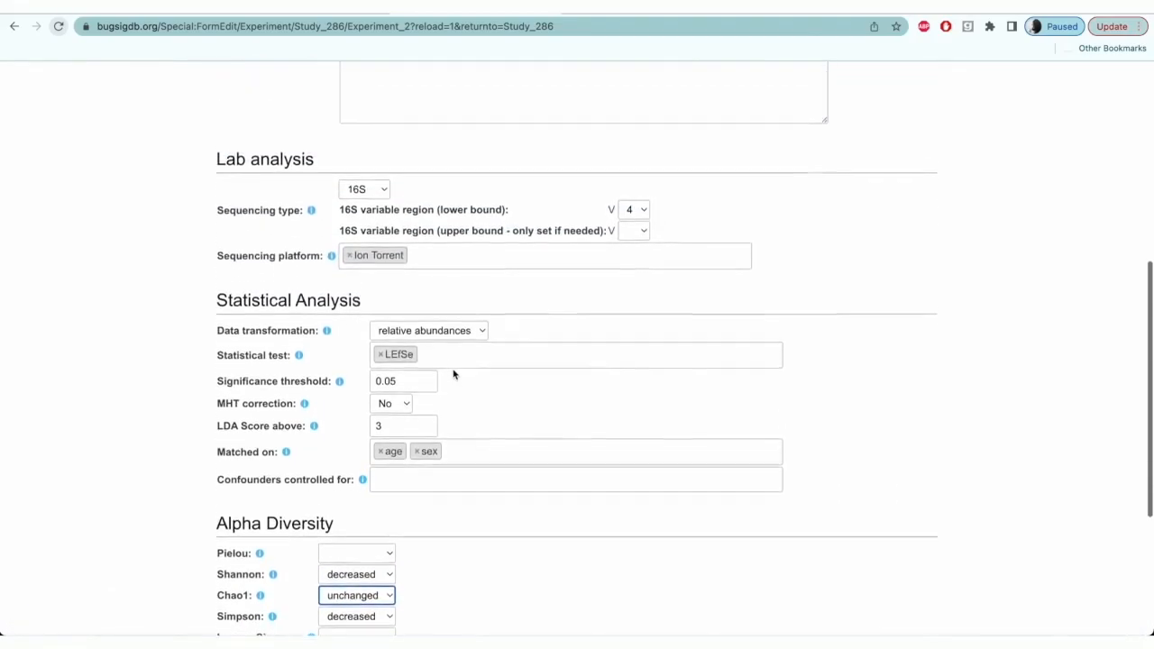
# - Mark Experiment 2's form data Complete and save it, returning to the study page
pyautogui.scroll(-3)
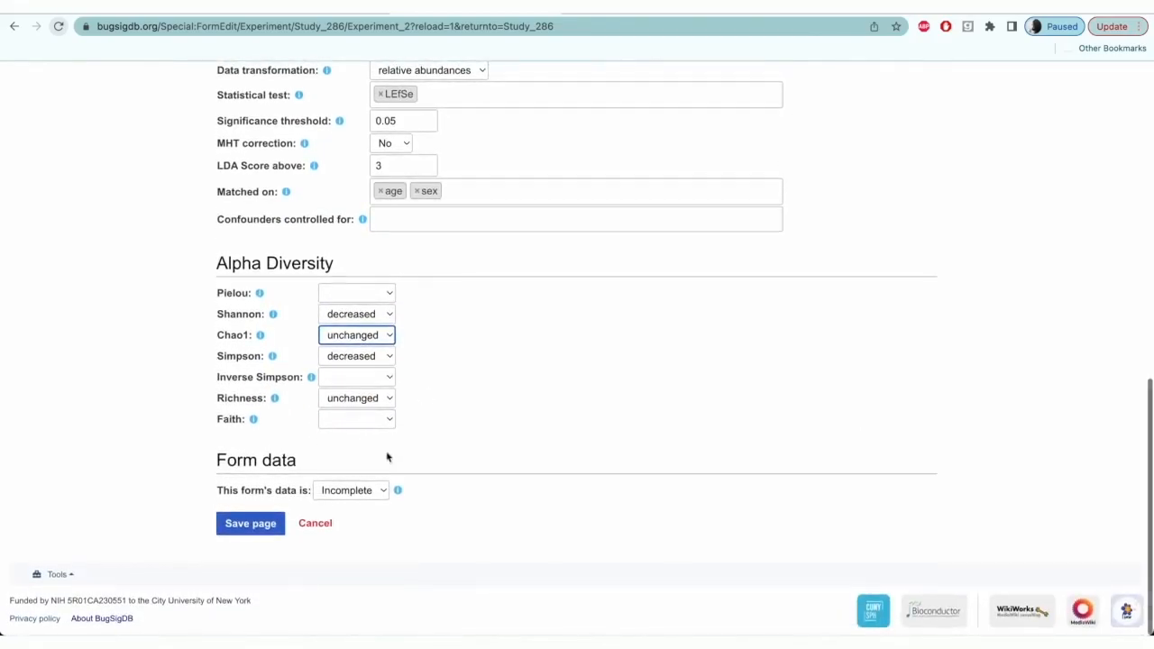
pyautogui.click(350, 490)
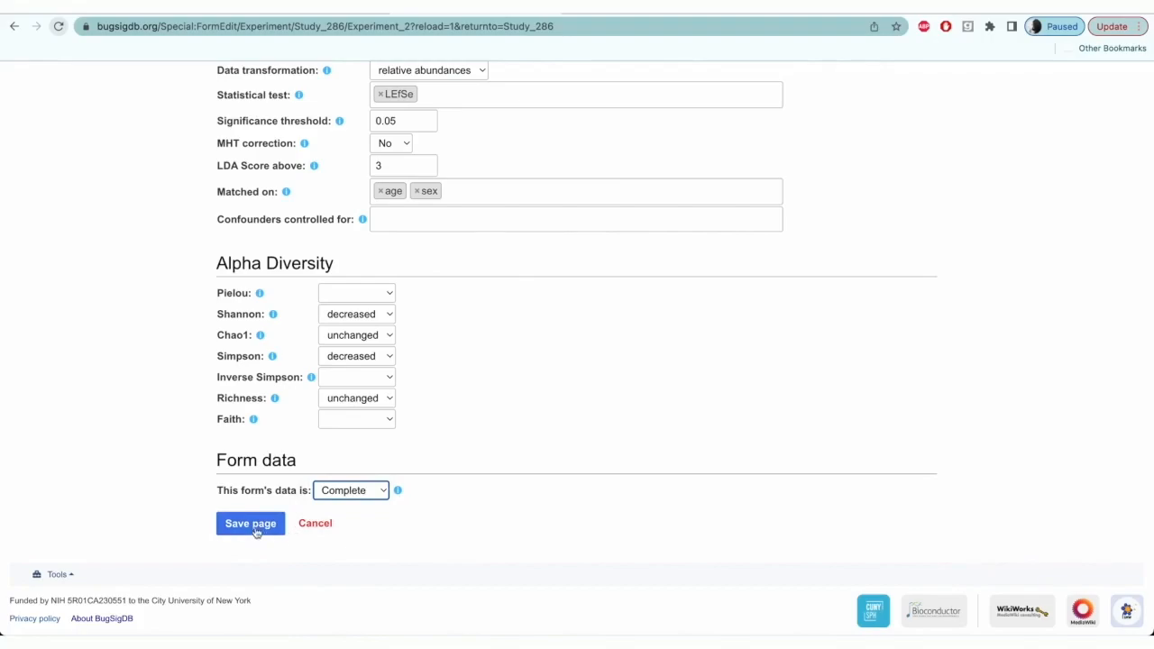
pyautogui.moveTo(249, 523)
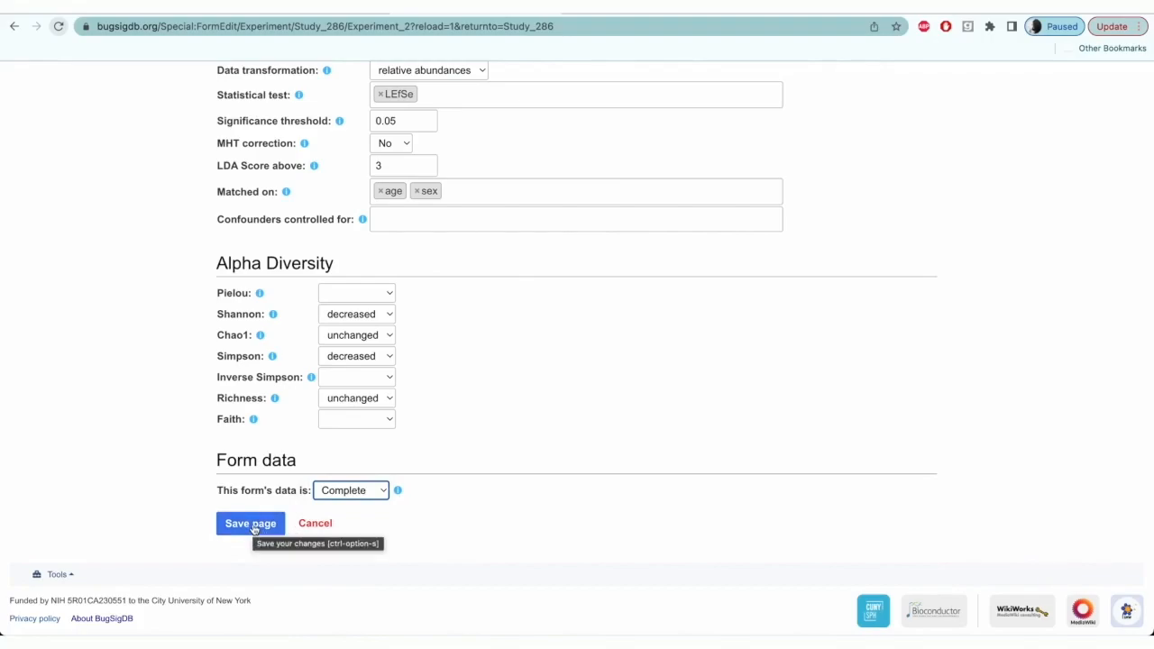
pyautogui.click(249, 523)
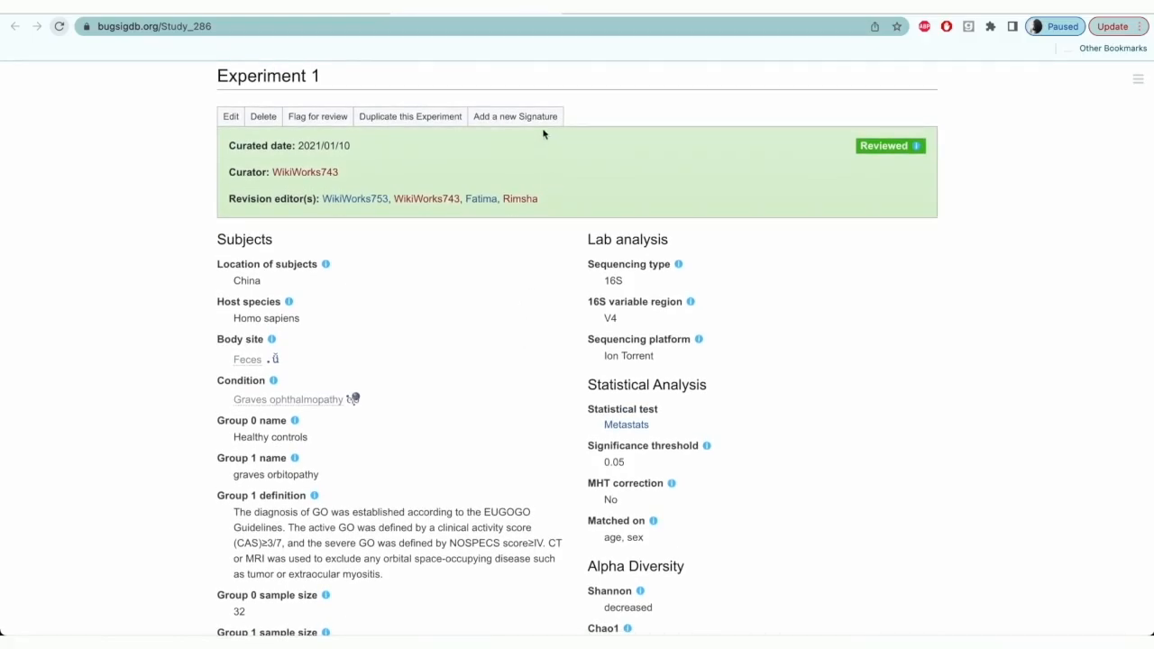
pyautogui.moveTo(516, 115)
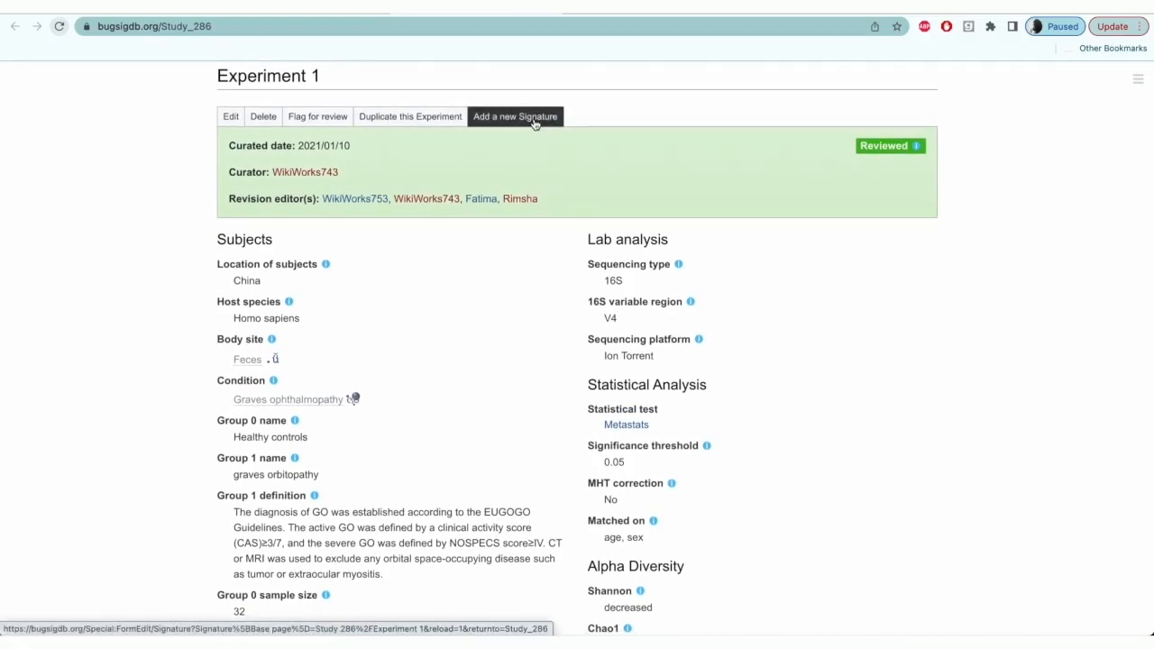
# - Start a new Signature 1 form for Experiment 2 from the Add a new Signature link
pyautogui.click(516, 116)
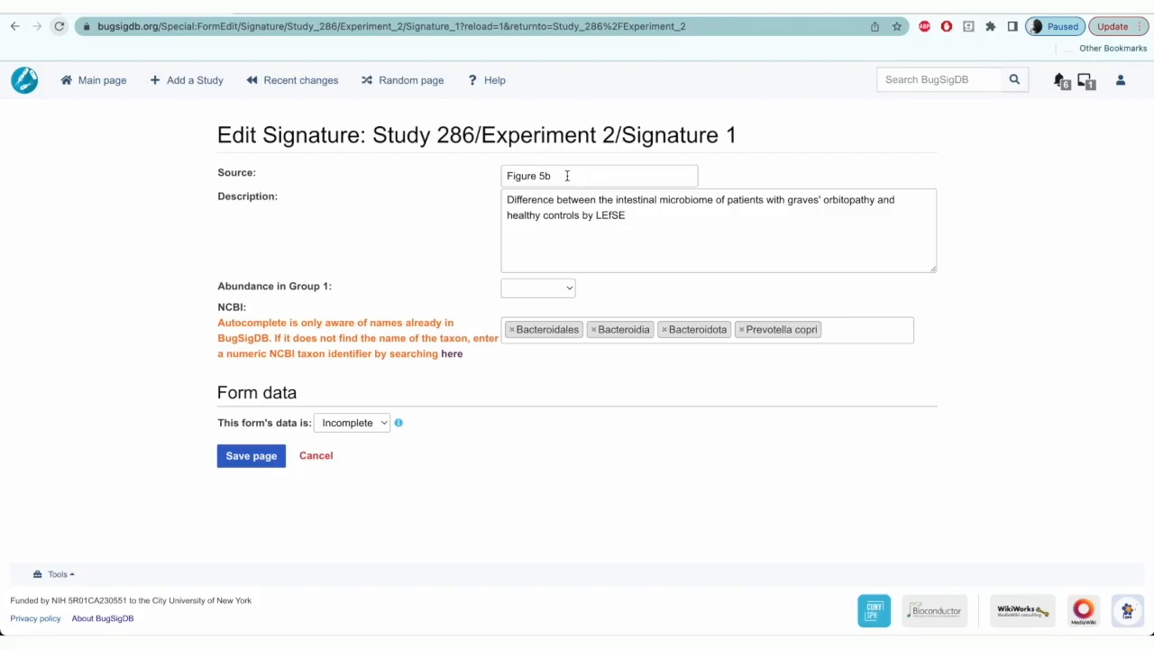
pyautogui.moveTo(674, 214)
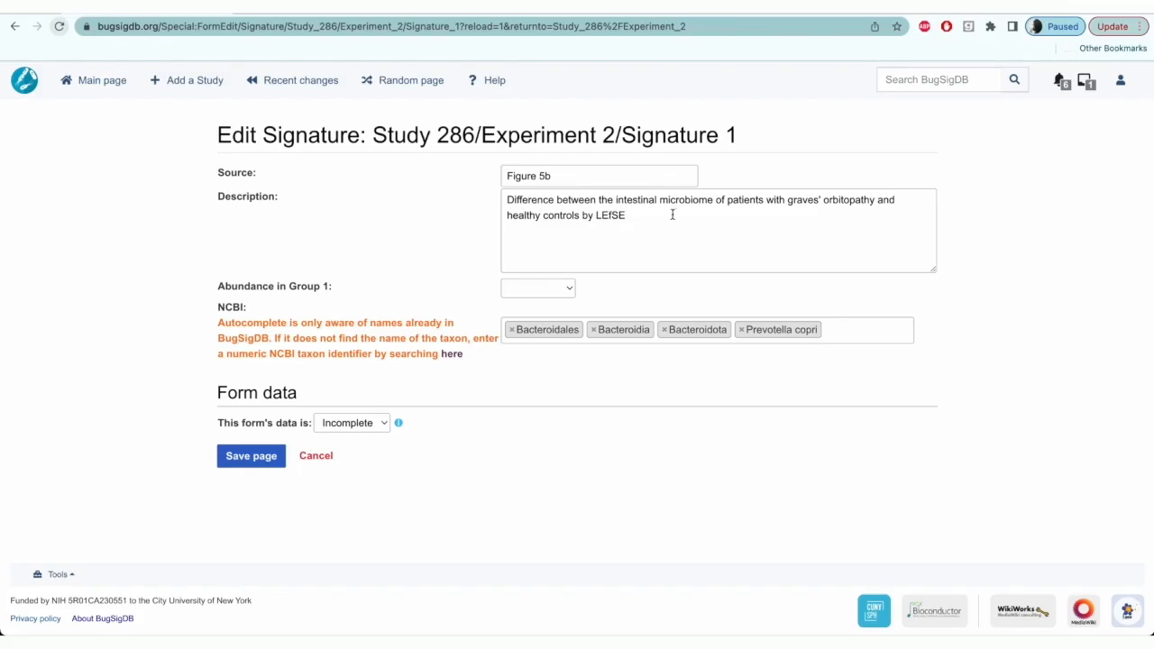
pyautogui.moveTo(382, 264)
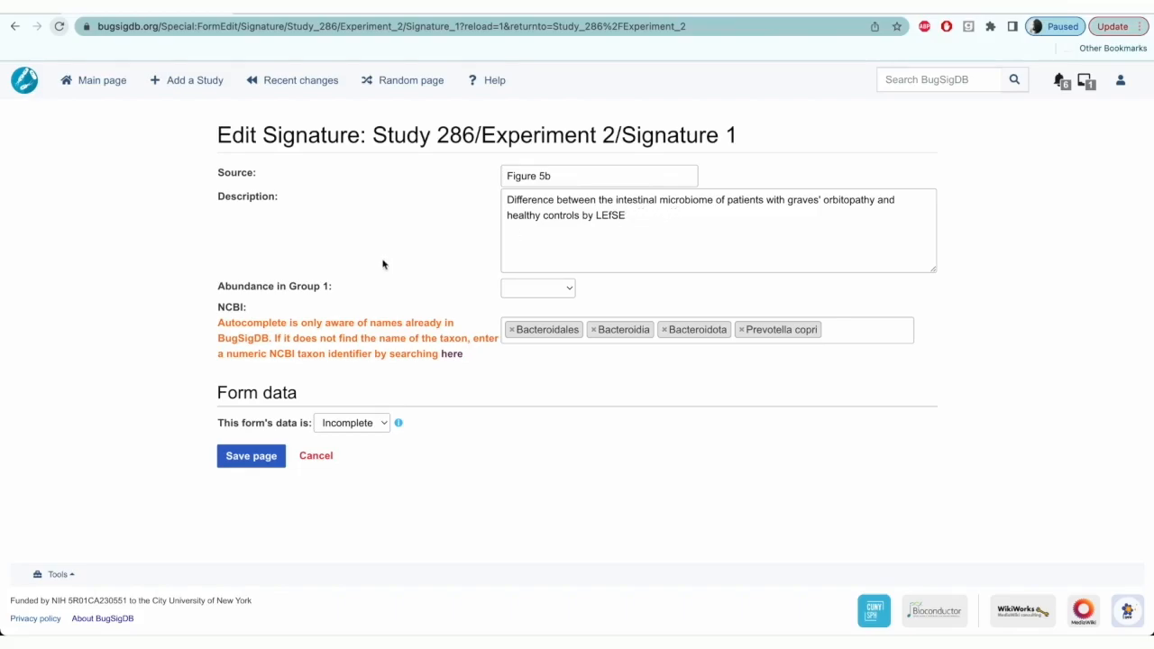
pyautogui.moveTo(300, 306)
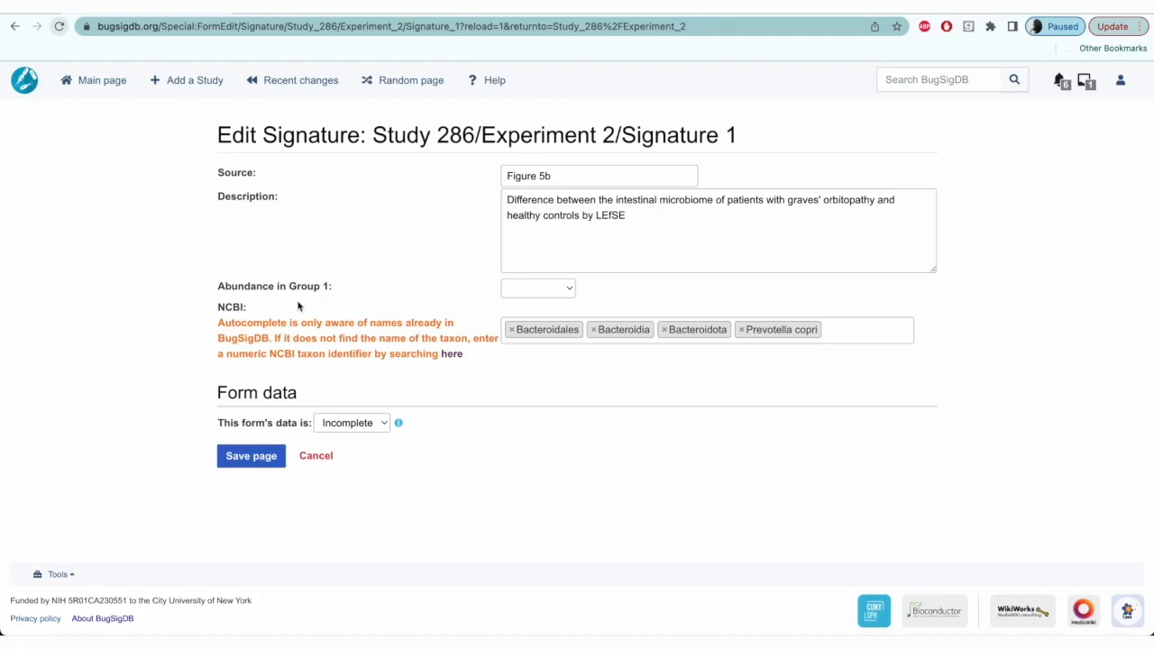
pyautogui.moveTo(324, 301)
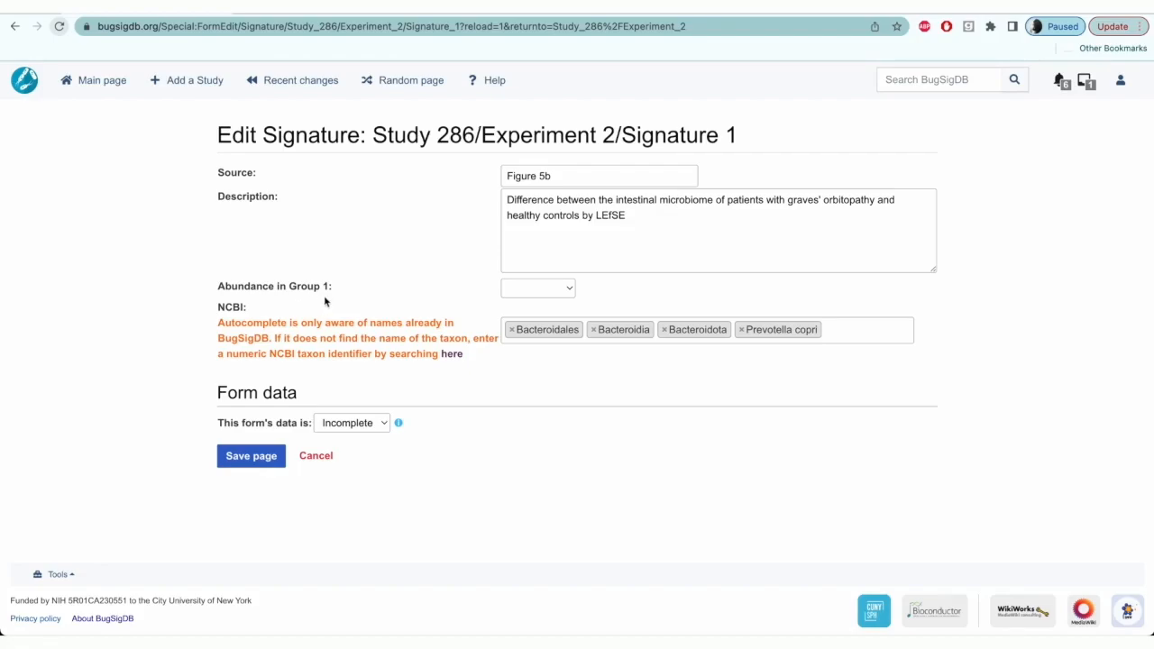
pyautogui.moveTo(562, 298)
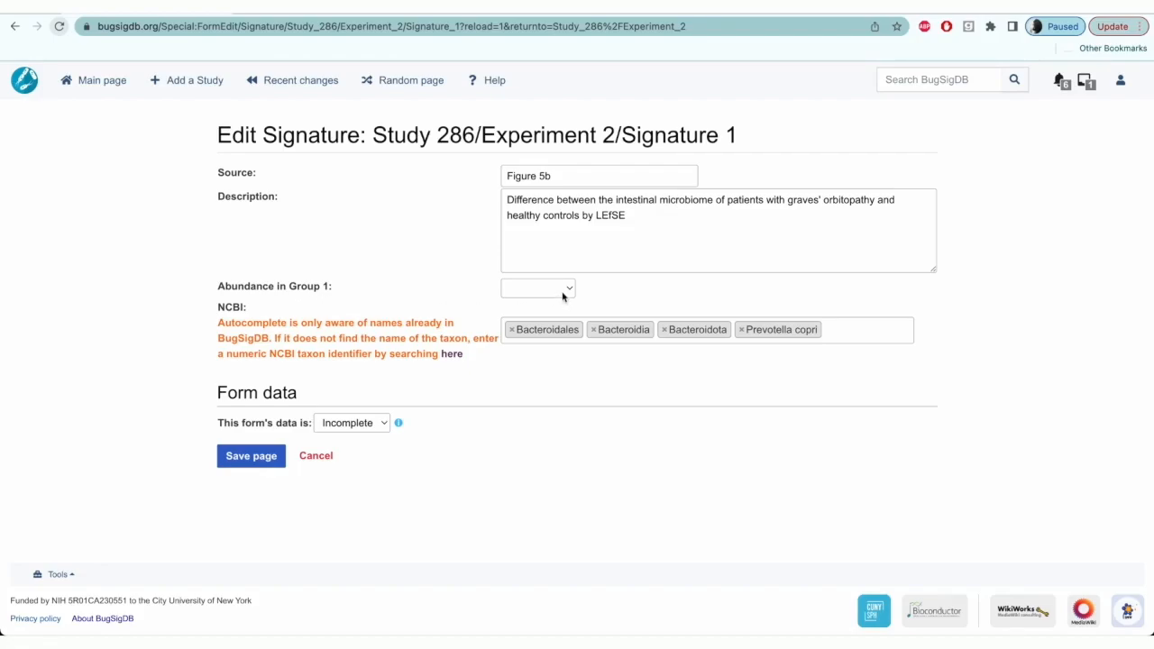
# - Set Group 1 abundance to increased, add Prevotella denticola, and mark the form Complete
pyautogui.click(537, 288)
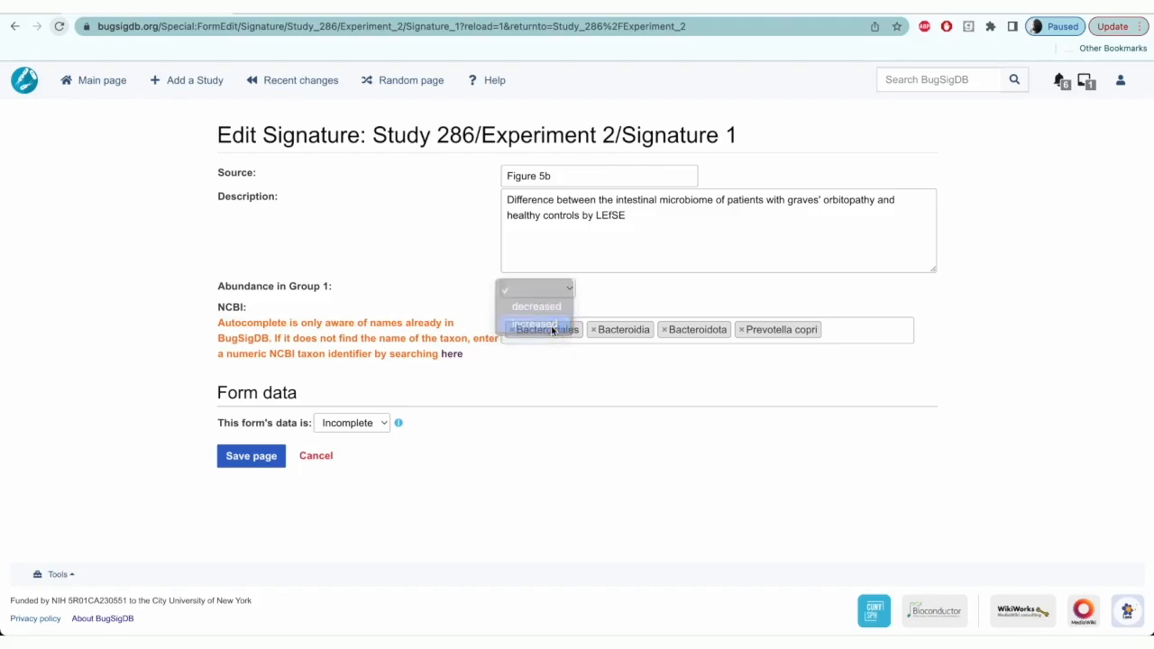
pyautogui.click(536, 323)
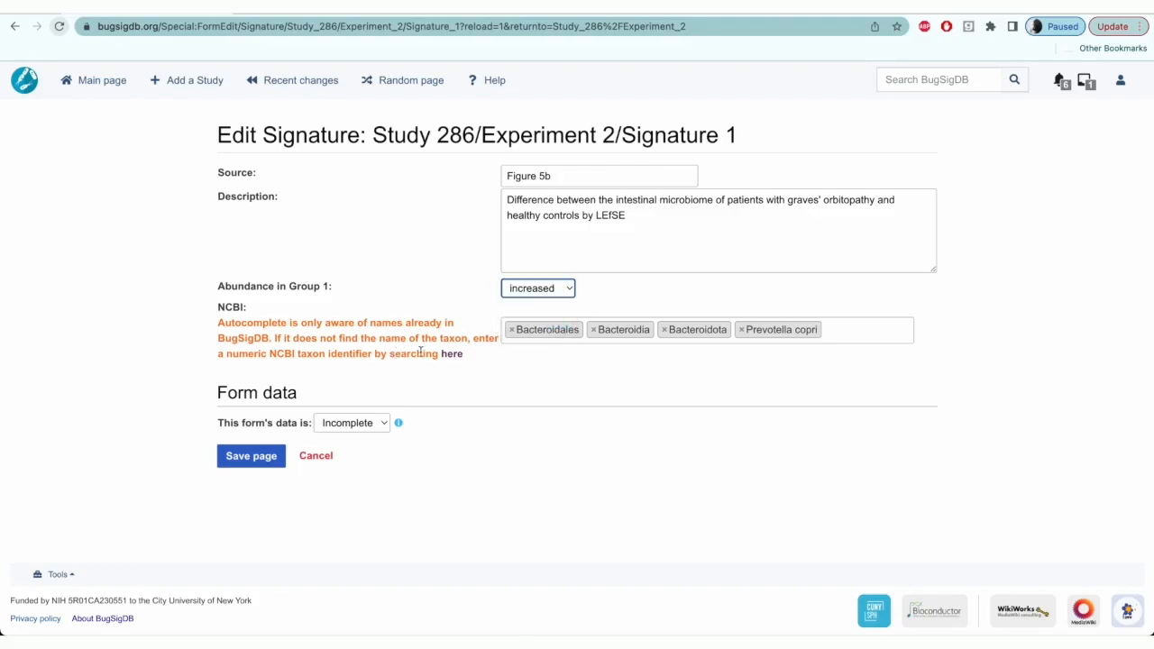
pyautogui.moveTo(591, 364)
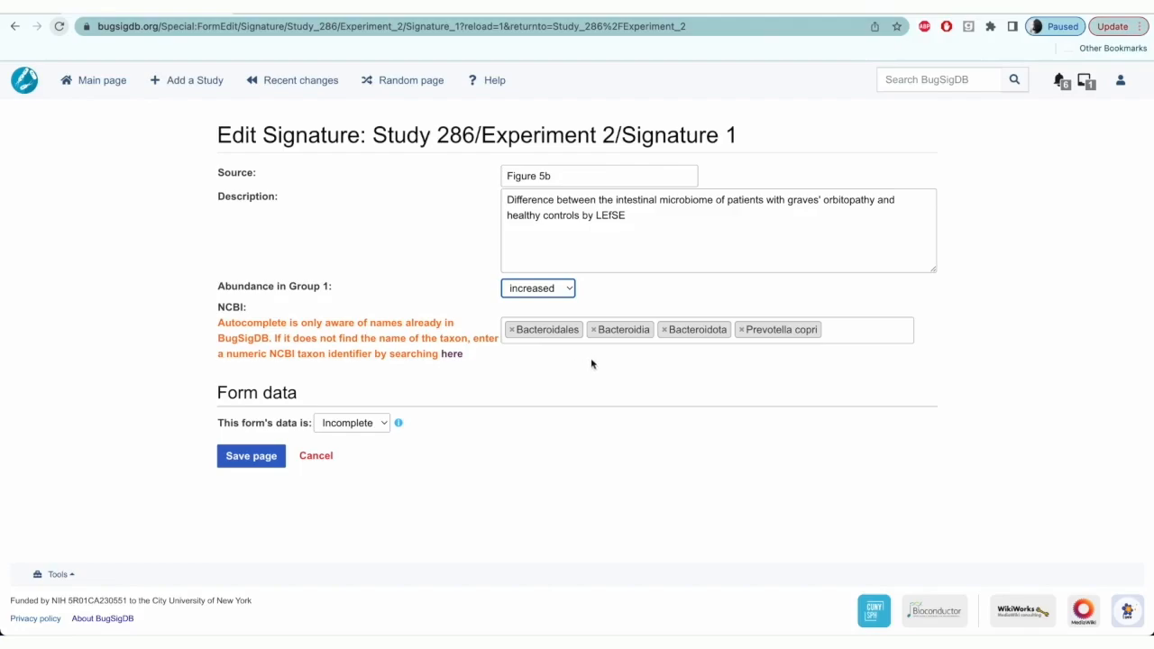
pyautogui.moveTo(824, 337)
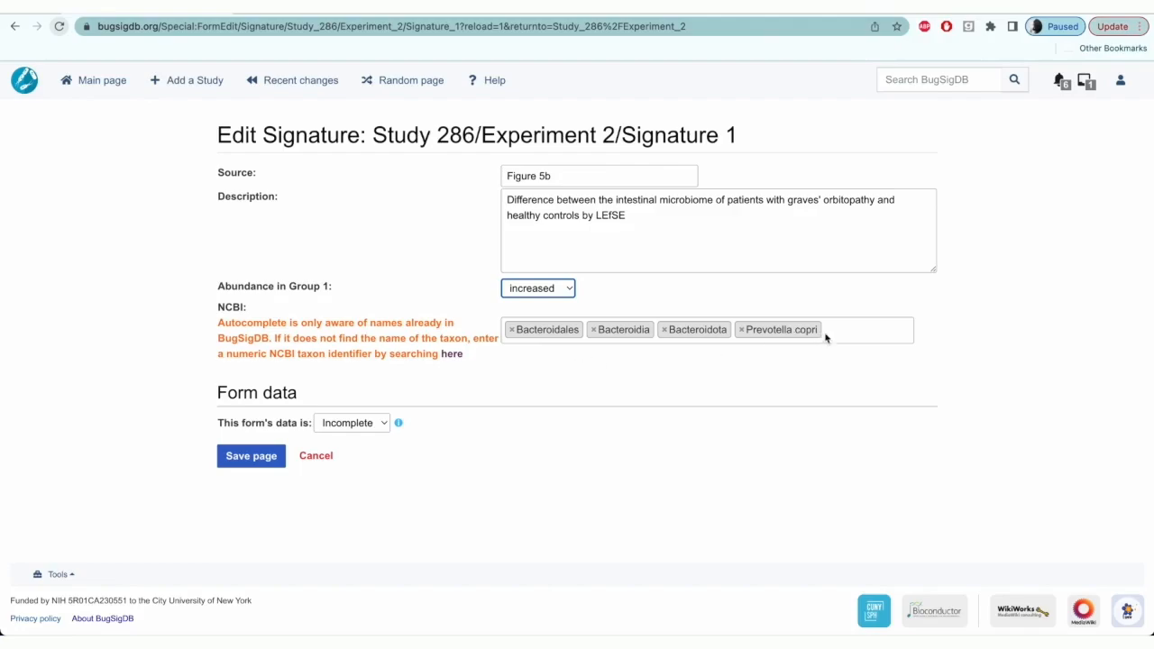
pyautogui.write('pr')
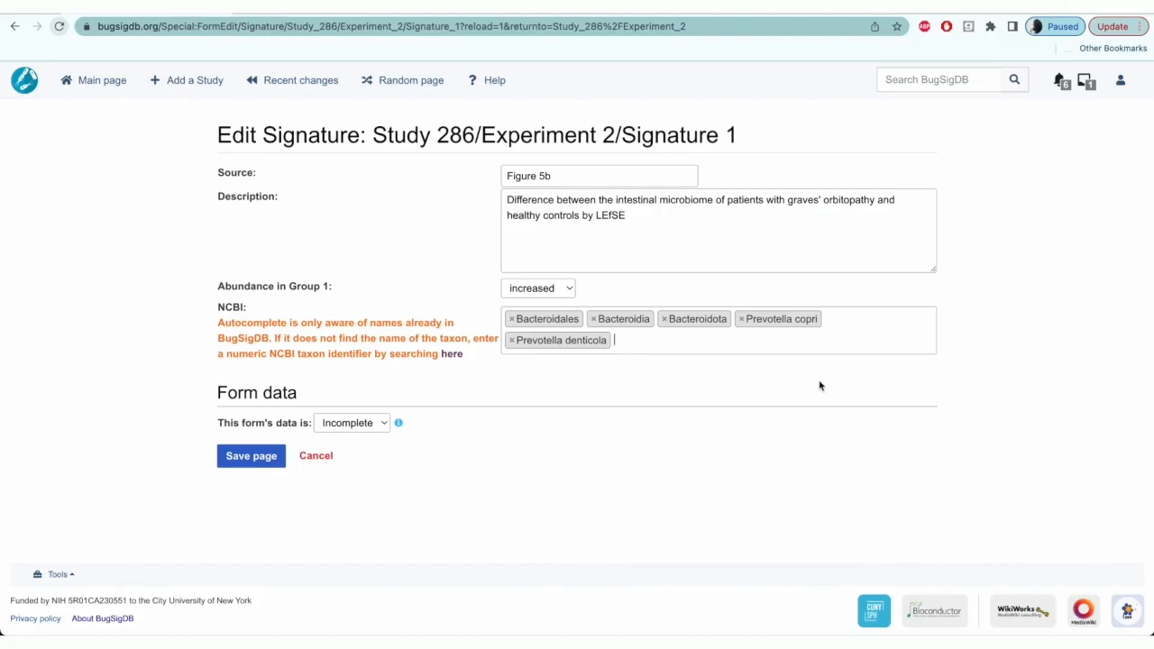
pyautogui.moveTo(408, 364)
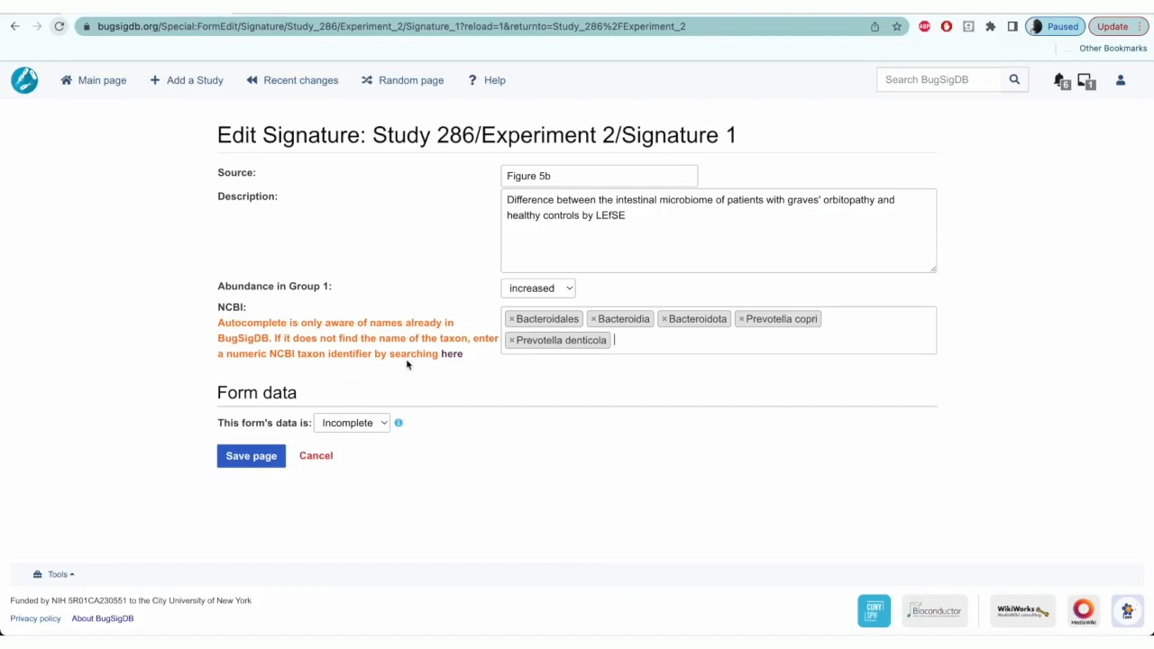
pyautogui.moveTo(512, 361)
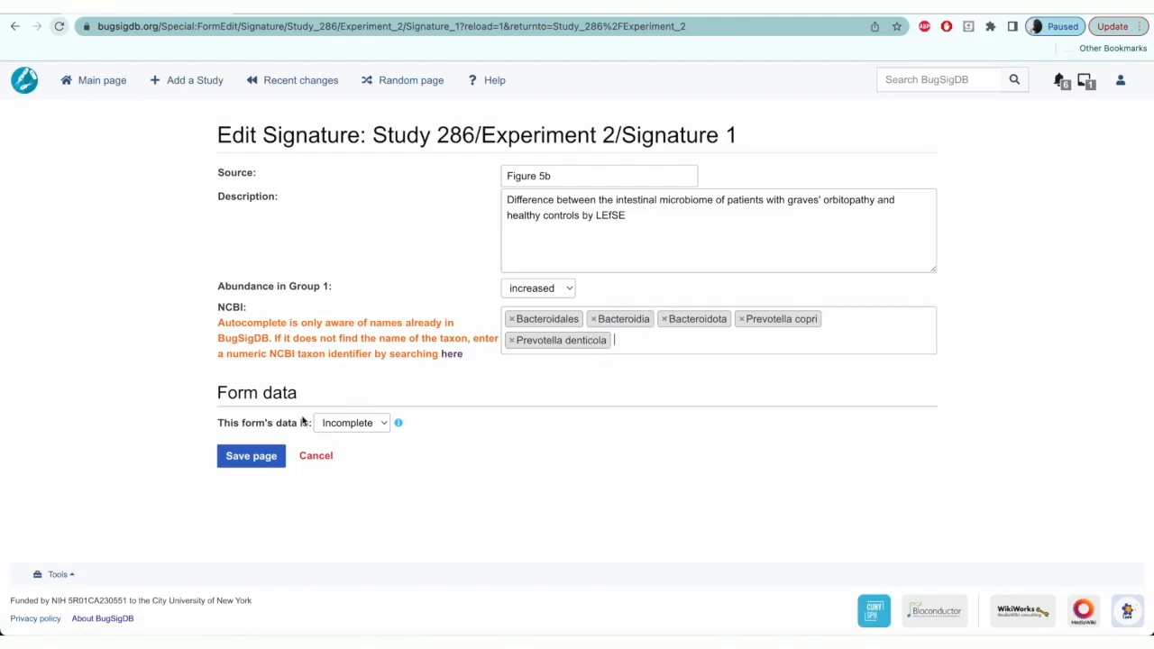
pyautogui.click(351, 422)
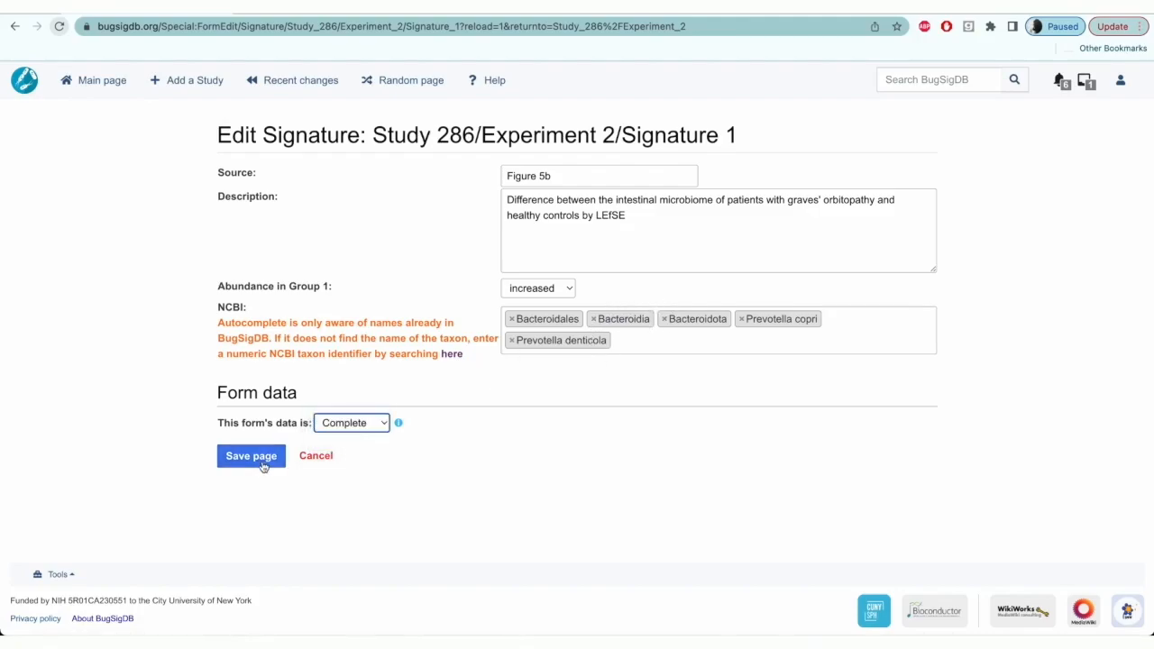
pyautogui.moveTo(250, 454)
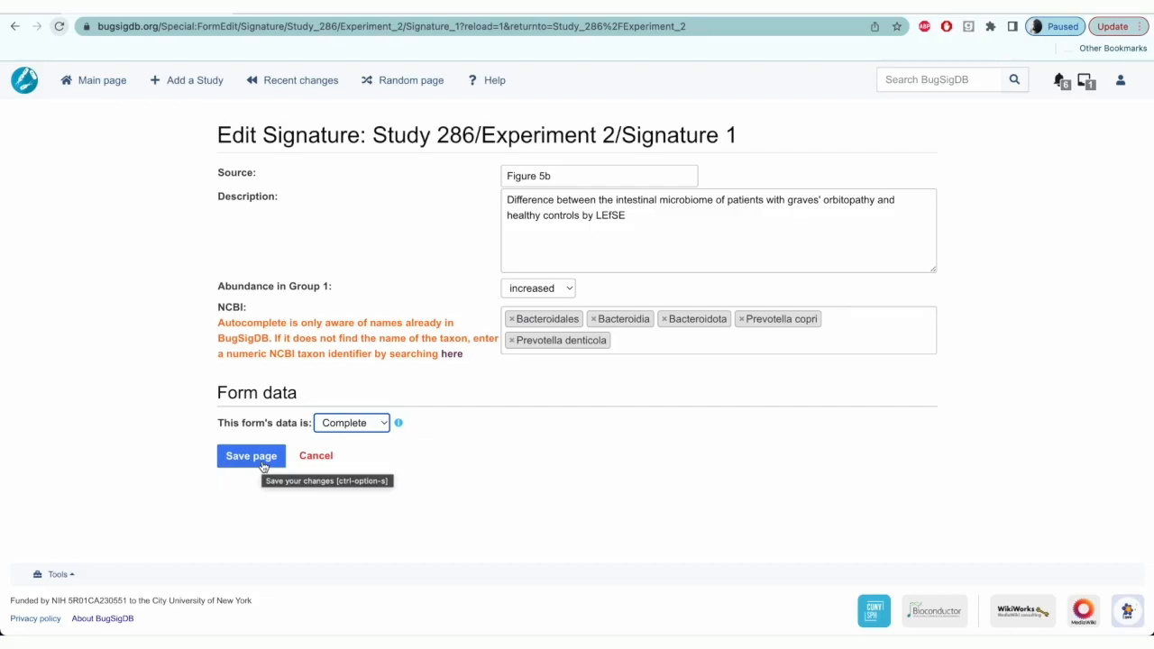
# - Save Signature 1 and start a Signature 2 form on the experiment
pyautogui.click(251, 454)
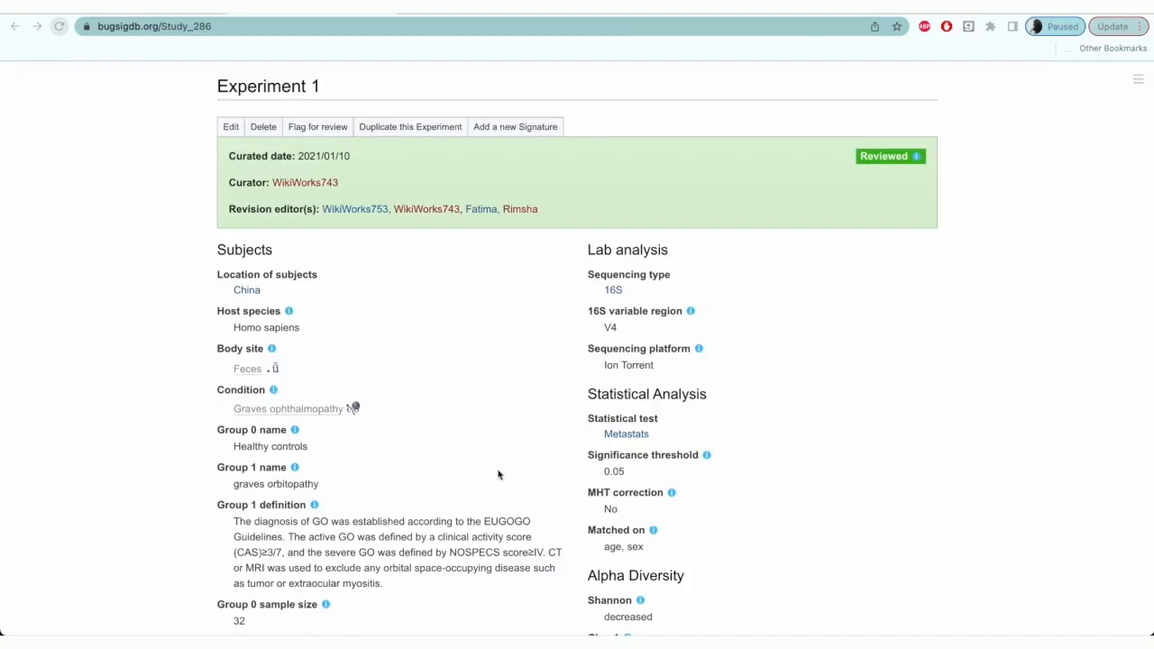
pyautogui.moveTo(504, 444)
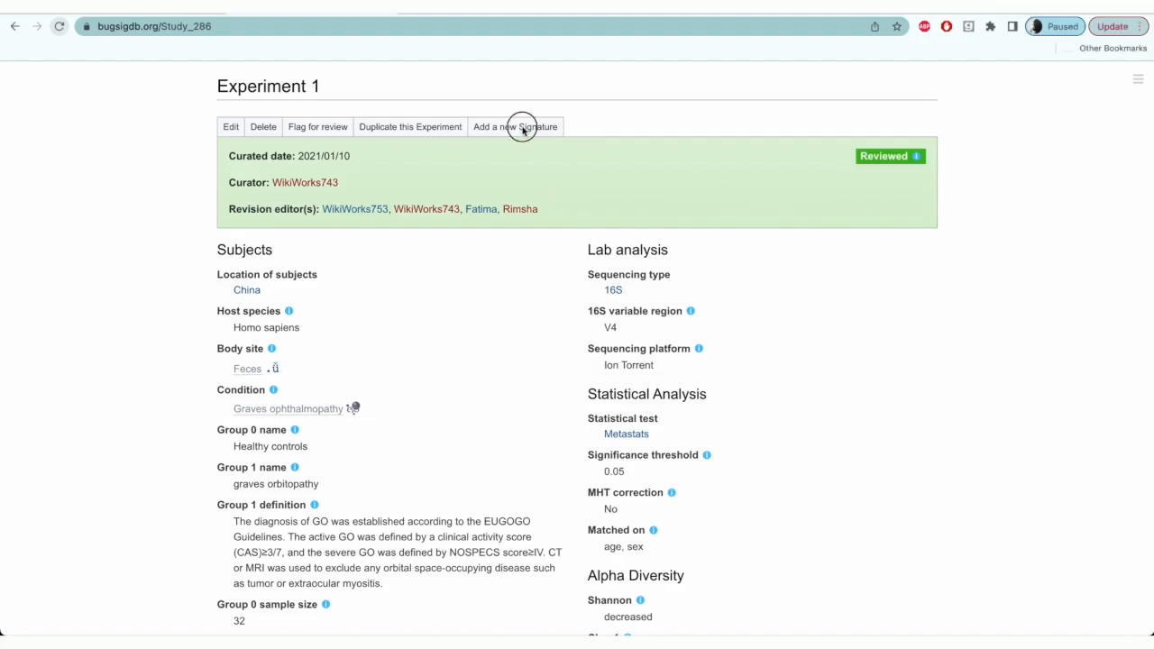
pyautogui.moveTo(516, 126)
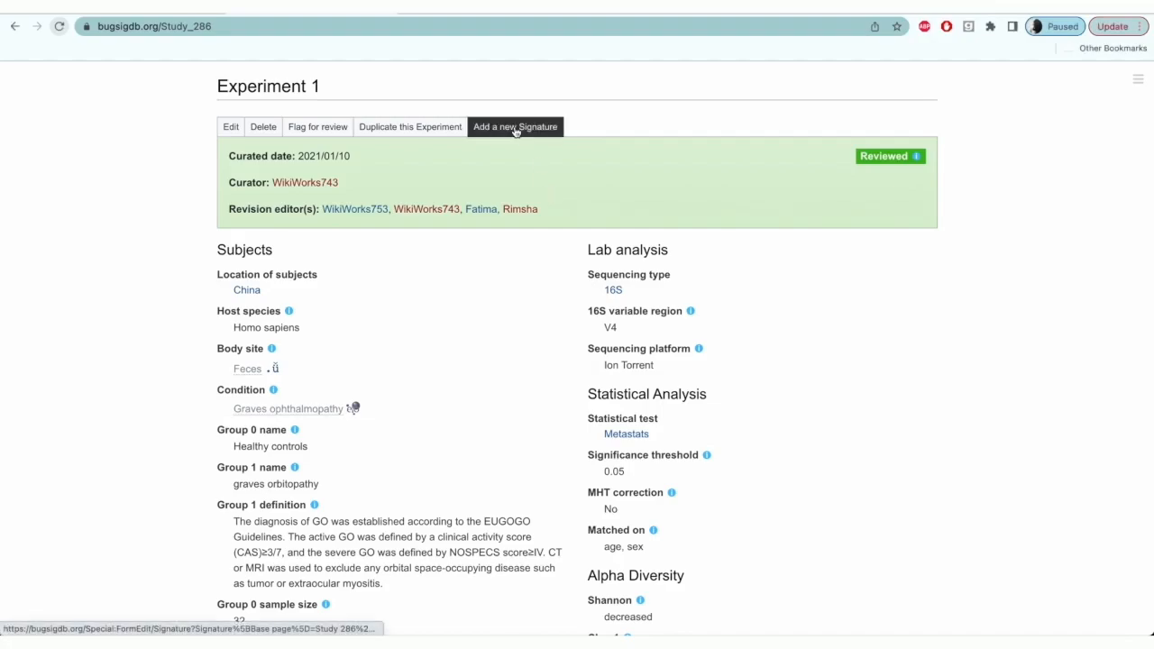
pyautogui.click(515, 126)
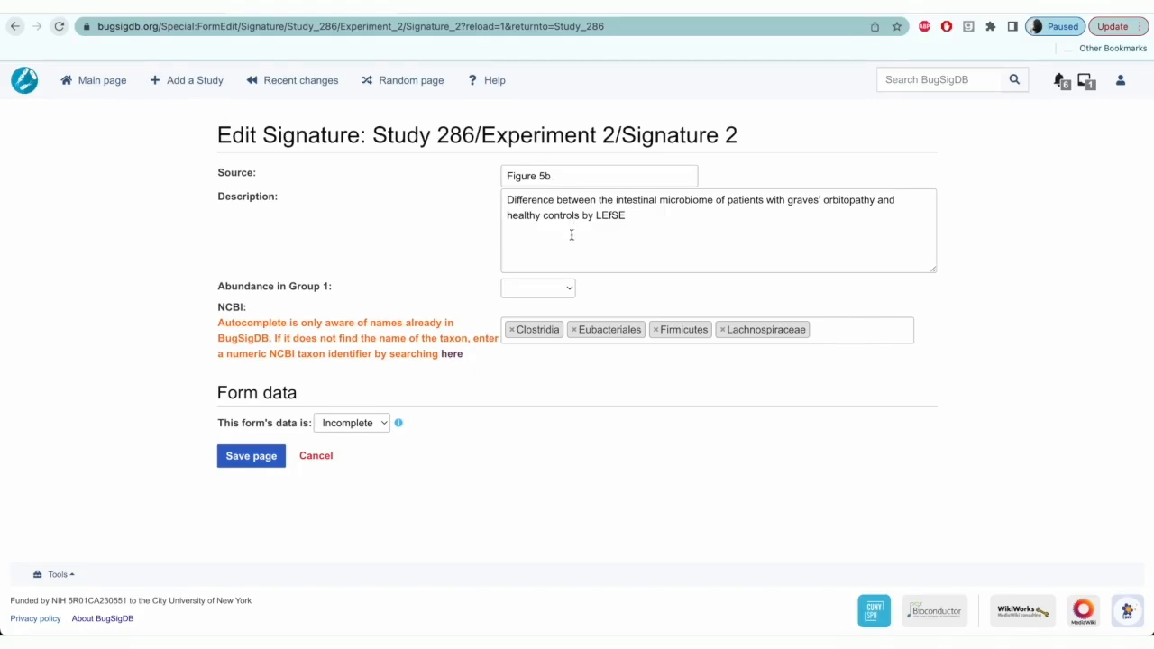
# - Set Group 1 abundance to decreased, mark the form Complete, and save Signature 2
pyautogui.click(537, 289)
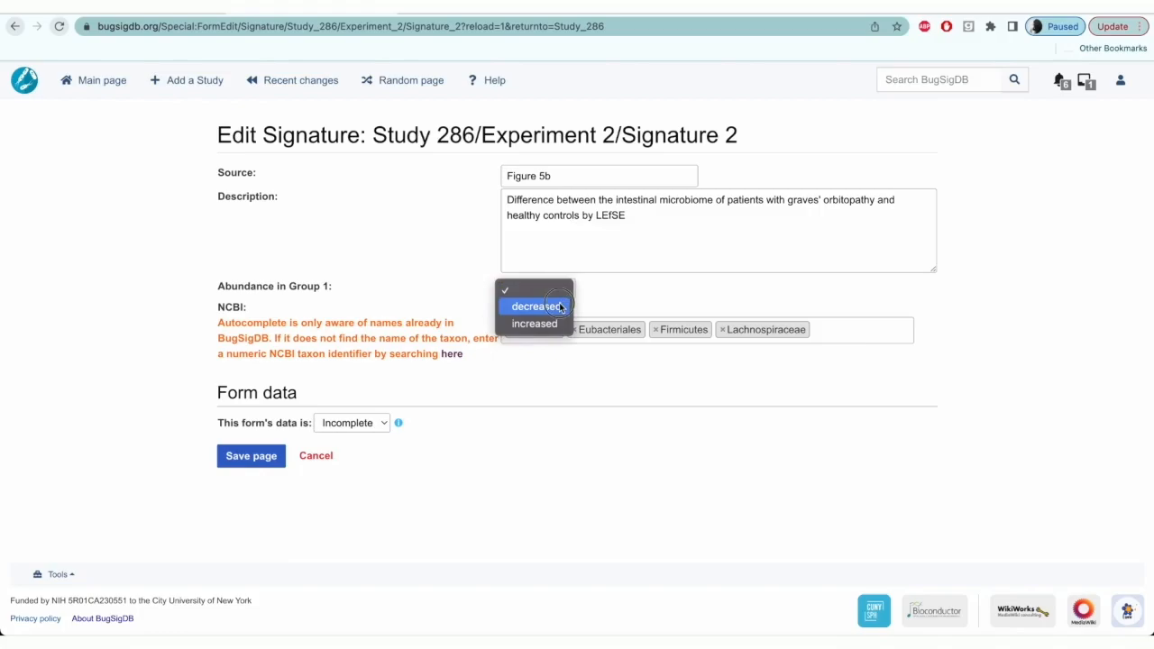
pyautogui.click(534, 306)
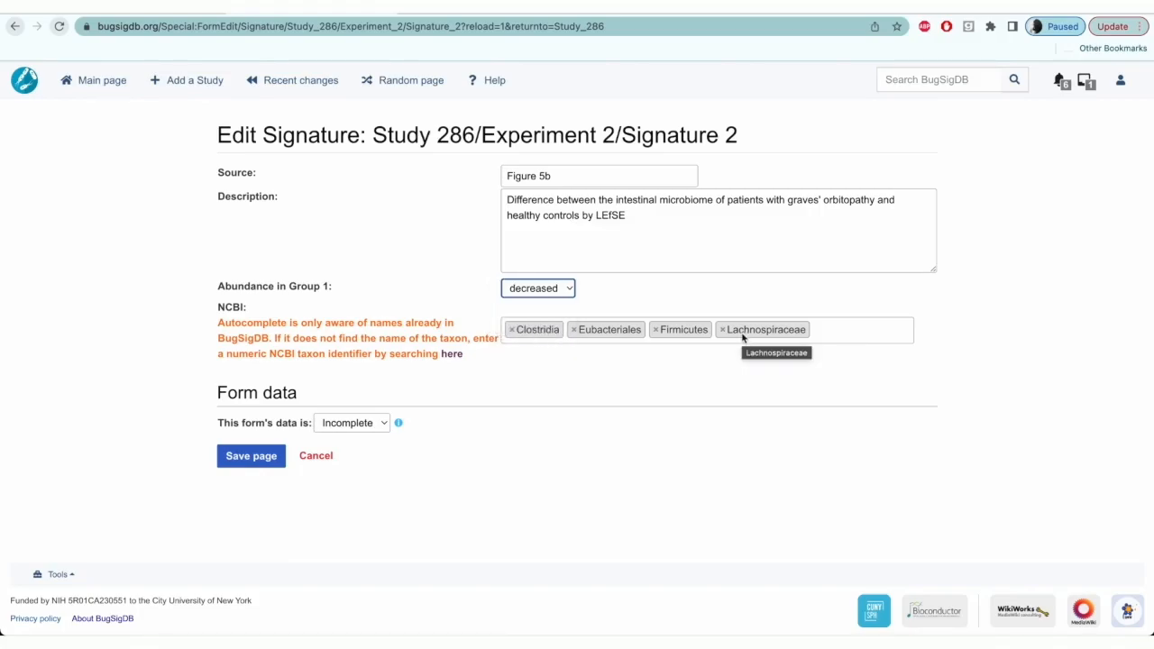
pyautogui.click(352, 422)
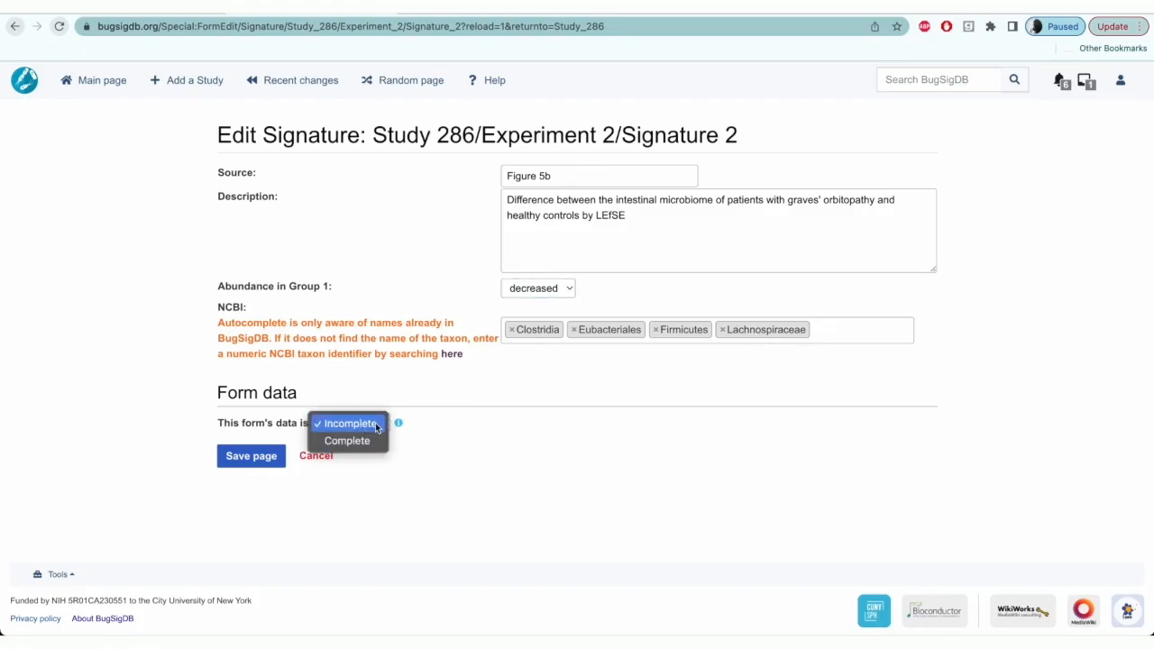
pyautogui.click(346, 440)
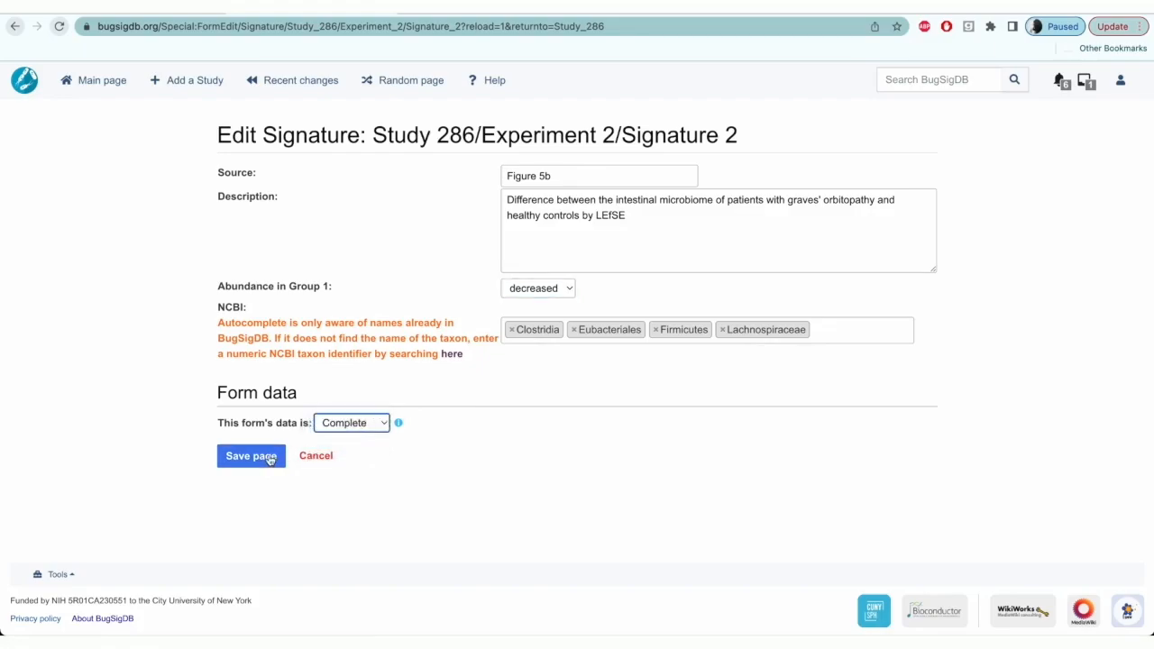
pyautogui.click(250, 454)
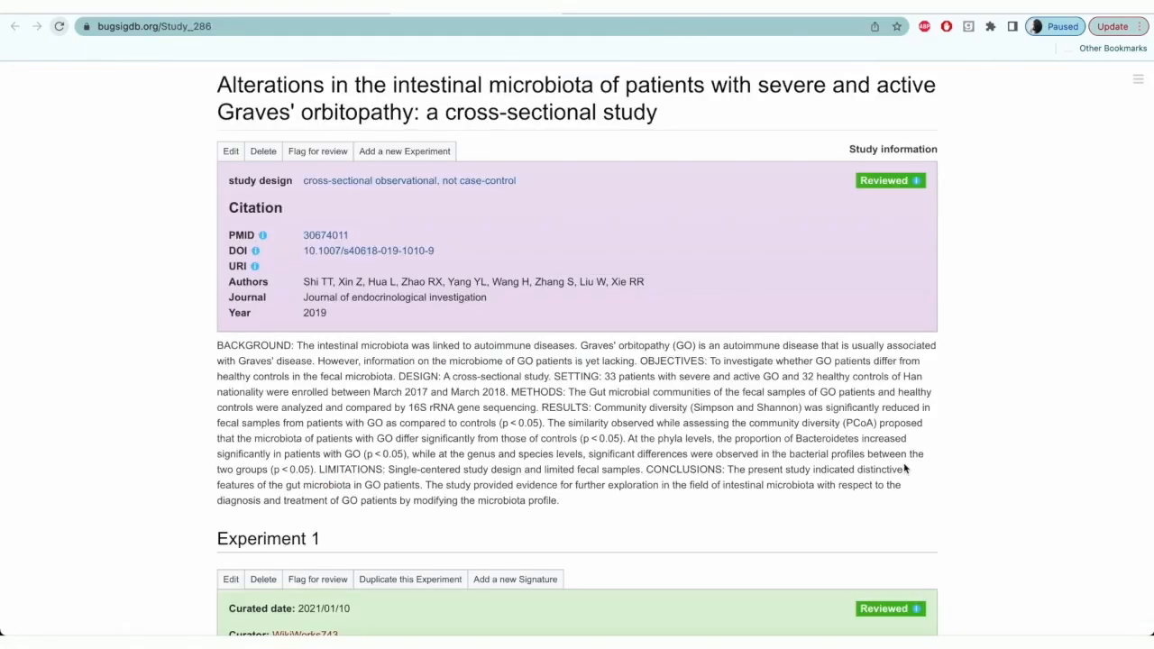
pyautogui.scroll(-3)
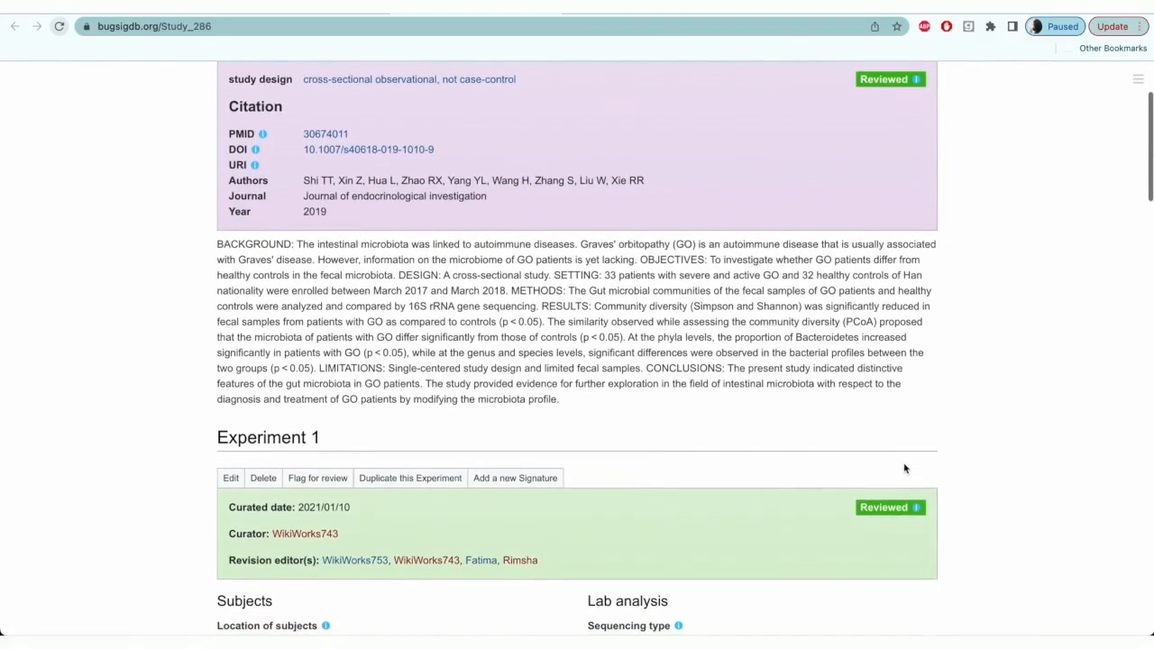
pyautogui.scroll(-3)
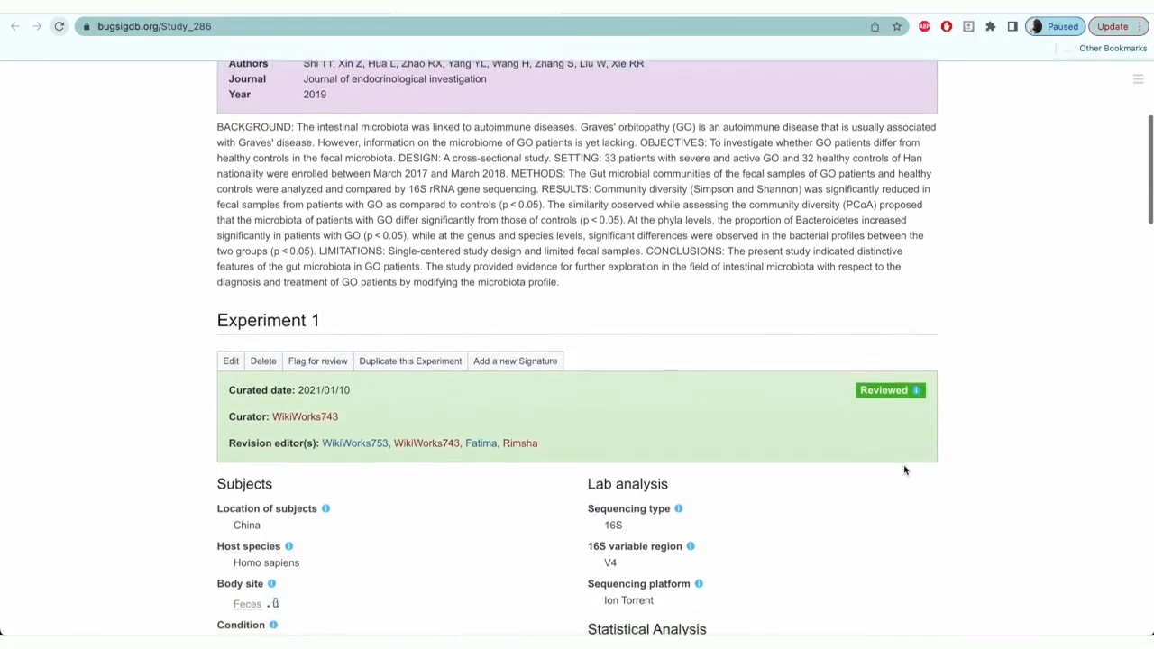
pyautogui.scroll(-3)
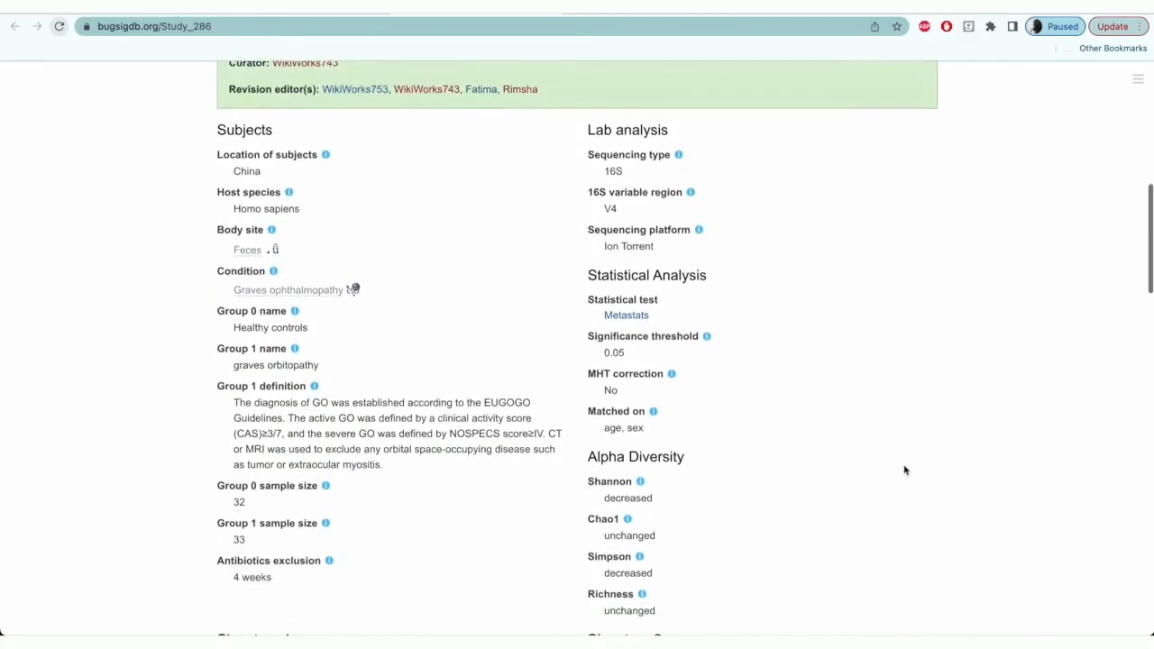